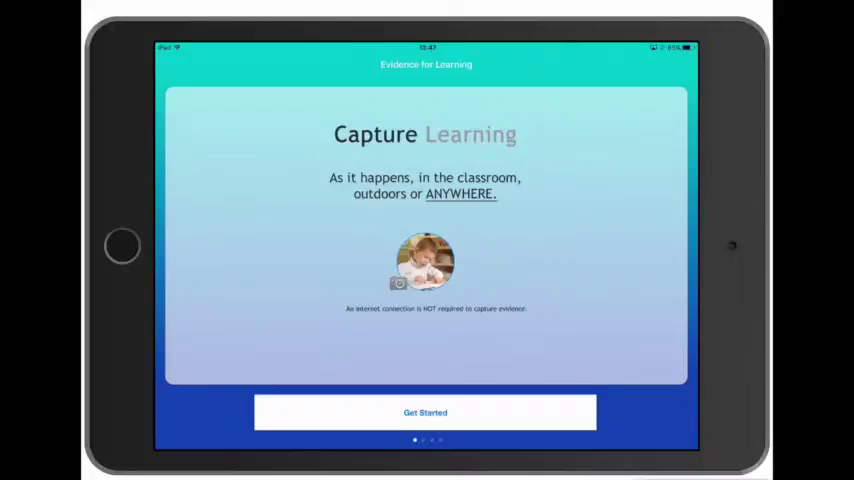
Activate the existing subscription with device ID Sagars.hill.1 and its licence key.
{"action": "left_click", "coordinate": [425, 412]}
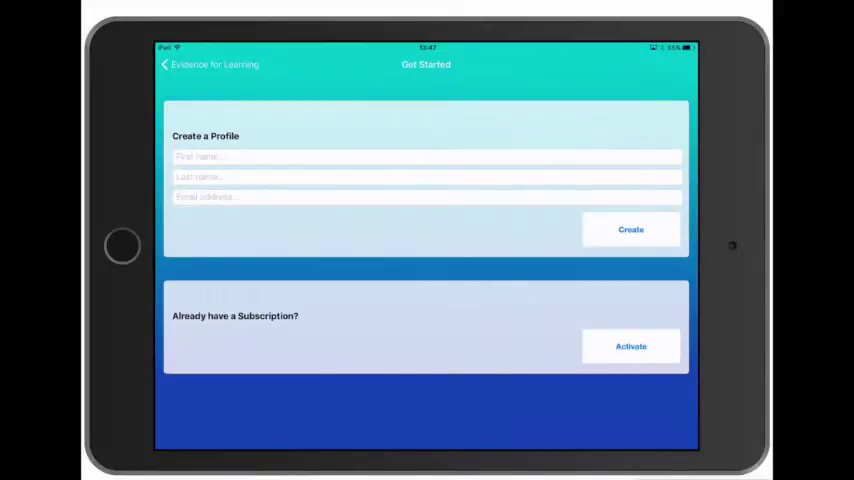
{"action": "left_click", "coordinate": [631, 346]}
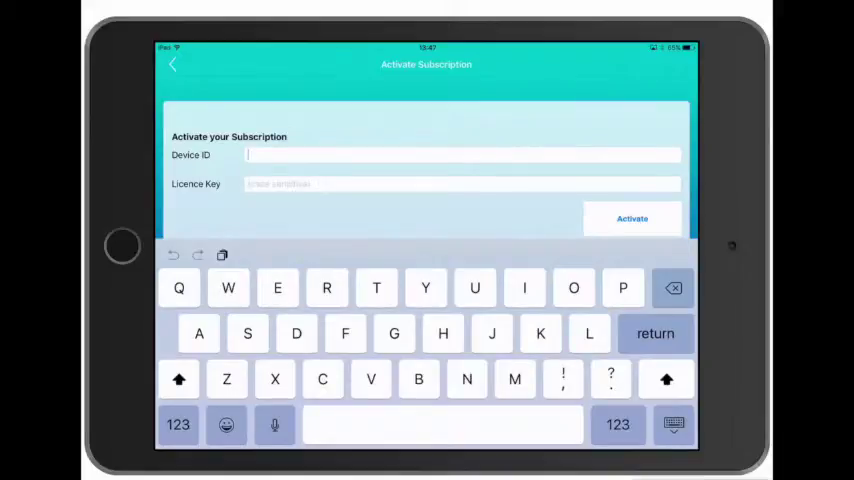
{"action": "left_click", "coordinate": [247, 333]}
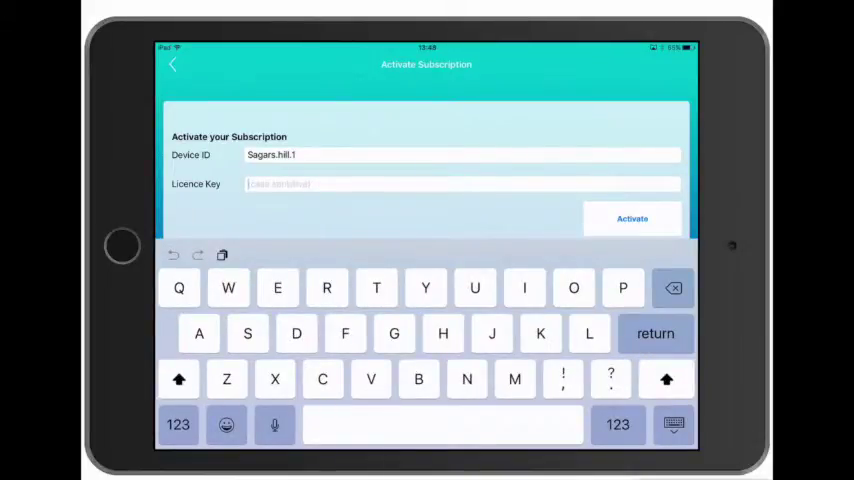
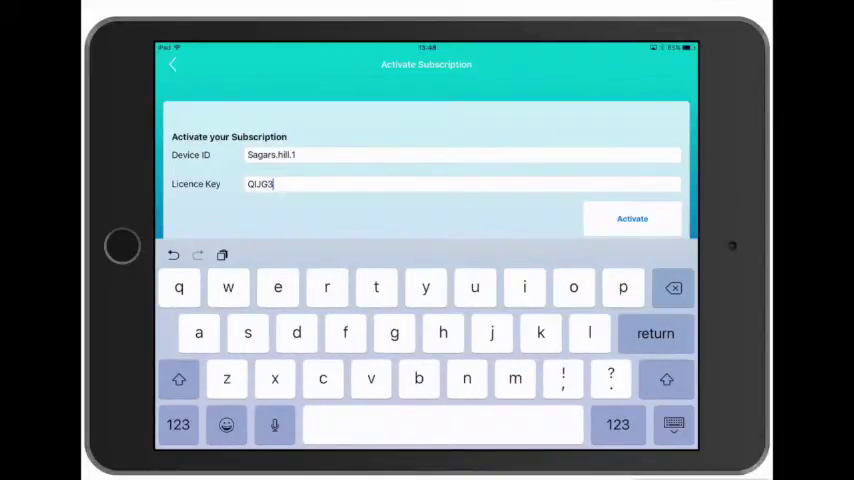
{"action": "left_click", "coordinate": [632, 218]}
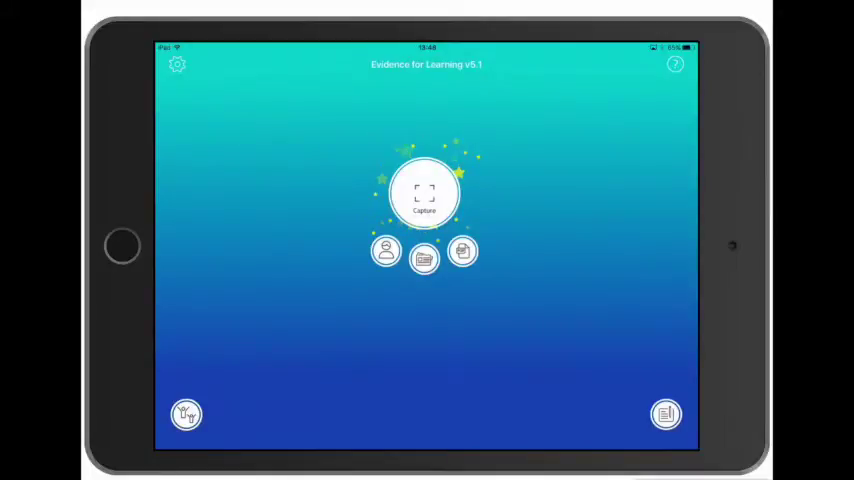
Explore Device Admin and Cloud Admin, then show the frameworks stored on this device.
{"action": "left_click", "coordinate": [177, 64]}
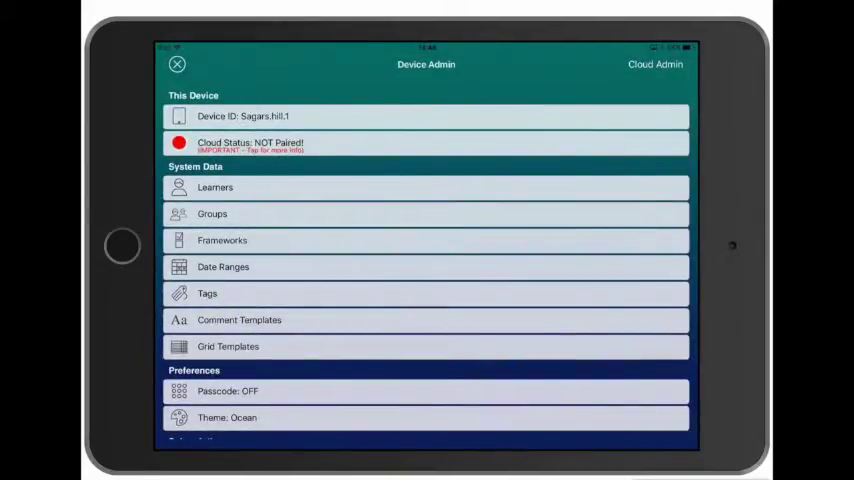
{"action": "left_click", "coordinate": [654, 64]}
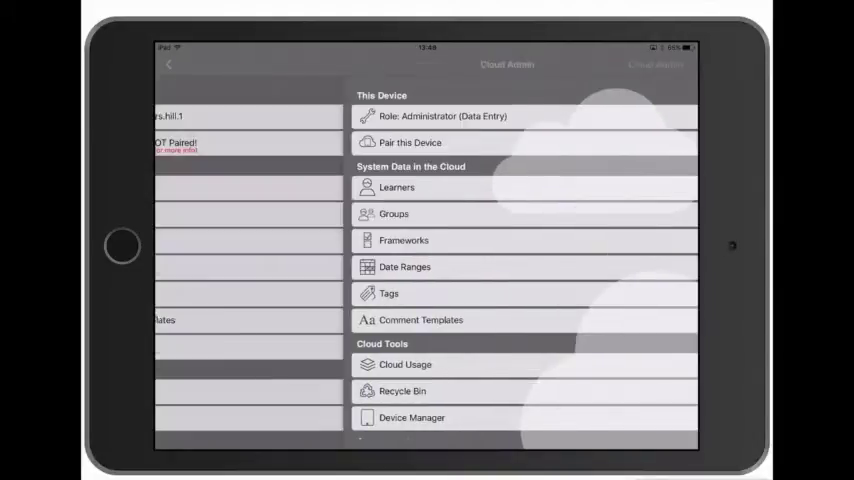
{"action": "left_click", "coordinate": [168, 64]}
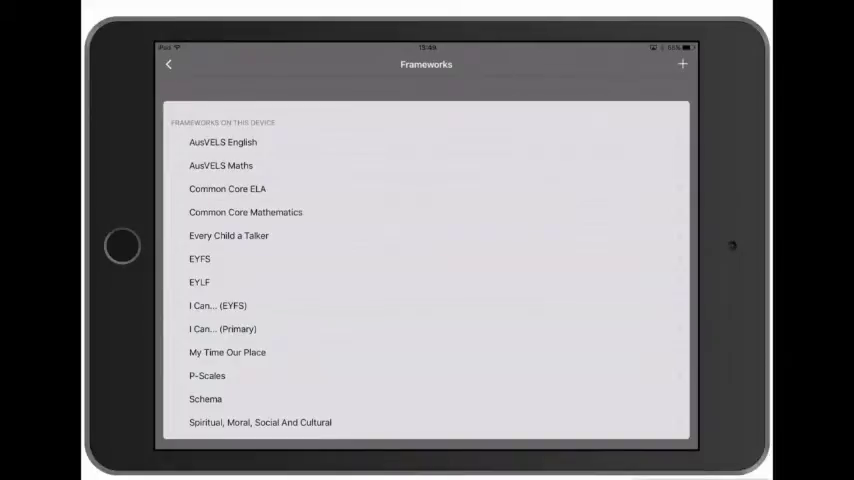
Browse the Add a Framework lookup list, then delete unused frameworks from the device.
{"action": "left_click", "coordinate": [682, 64]}
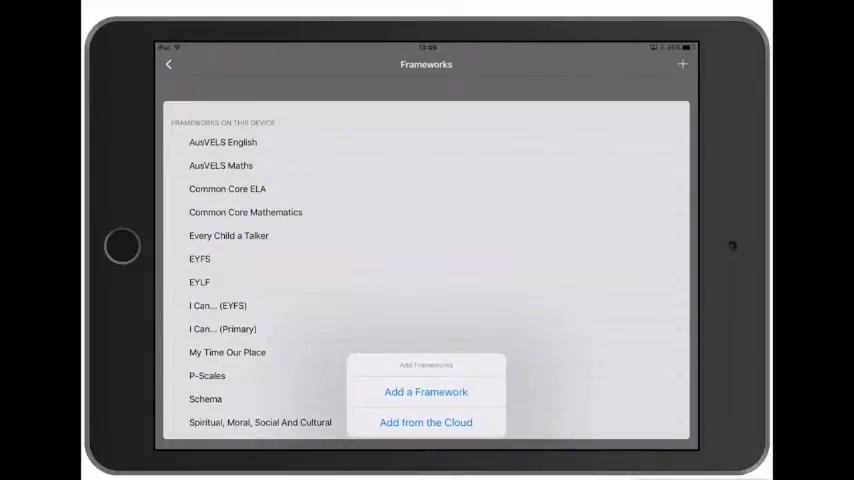
{"action": "left_click", "coordinate": [425, 391]}
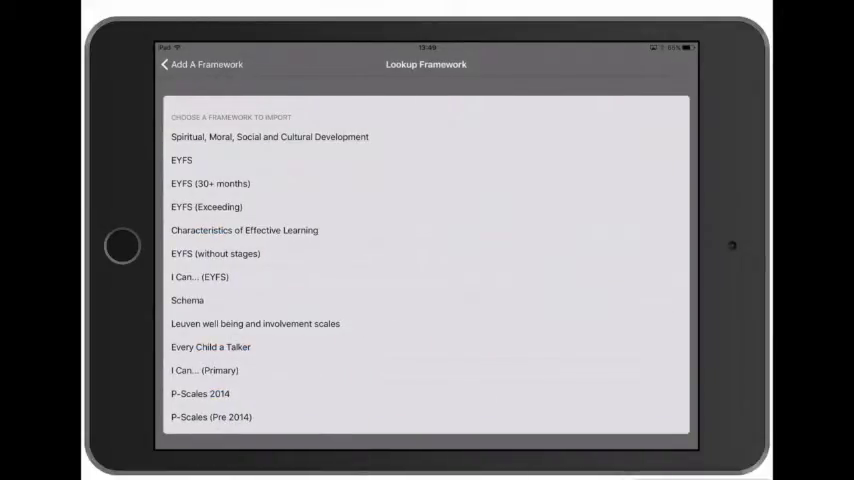
{"action": "scroll", "scroll_direction": "down", "scroll_amount": 3}
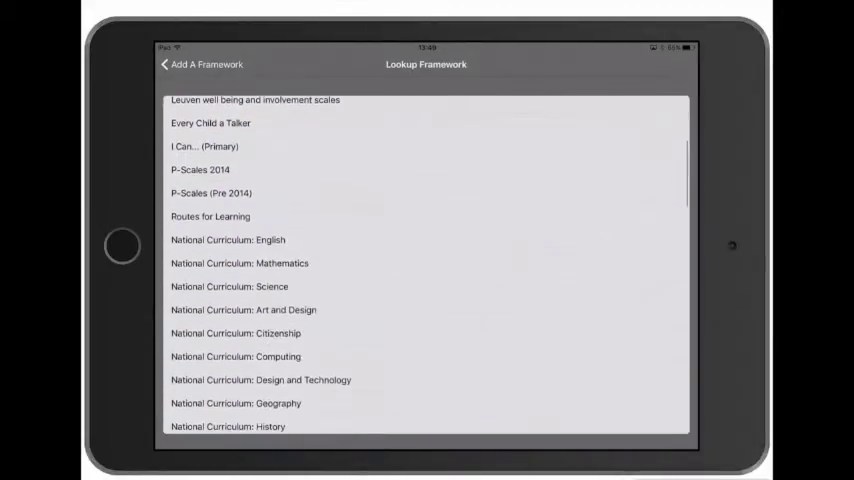
{"action": "scroll", "scroll_direction": "down", "scroll_amount": 3}
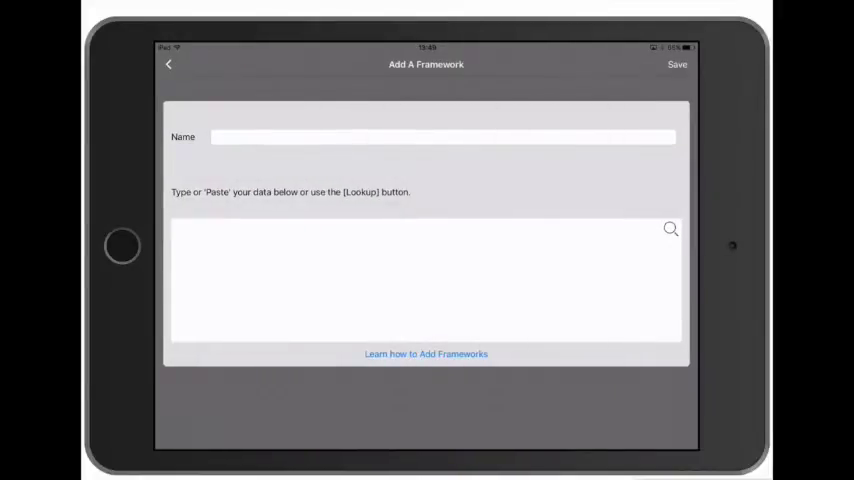
{"action": "left_click", "coordinate": [169, 64]}
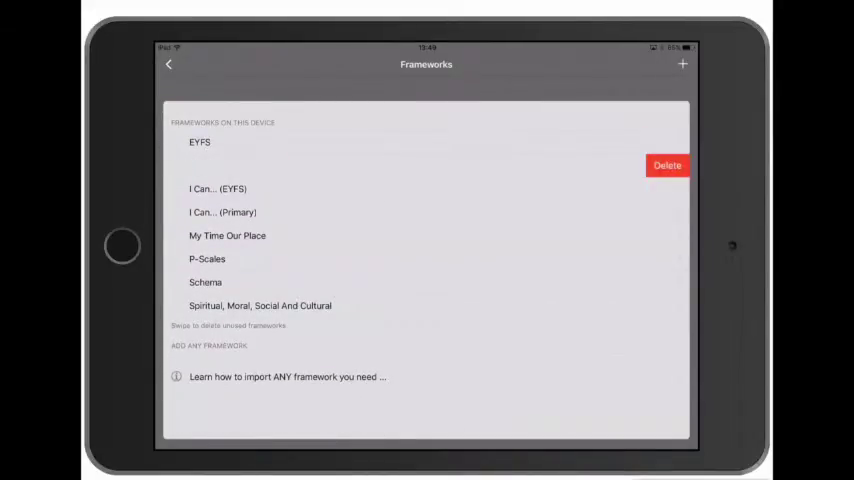
{"action": "left_click", "coordinate": [667, 165]}
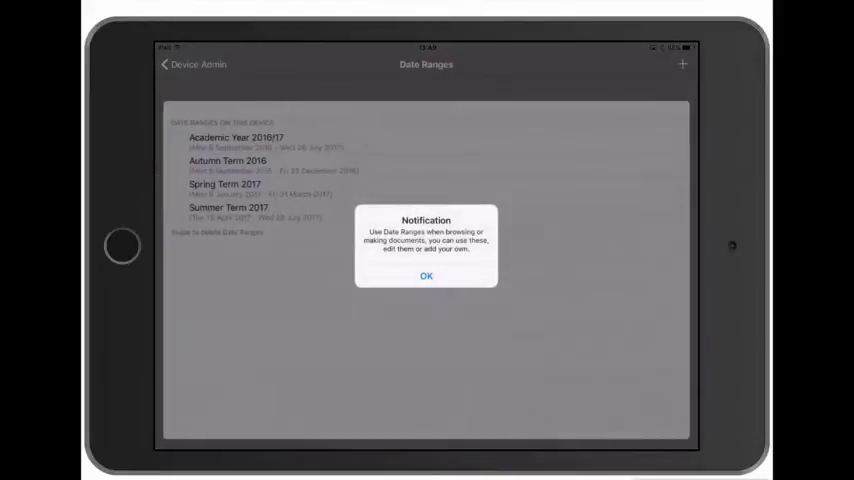
Dismiss the Date Ranges notification and delete the Special Merit and WOW Moment tags.
{"action": "left_click", "coordinate": [426, 276]}
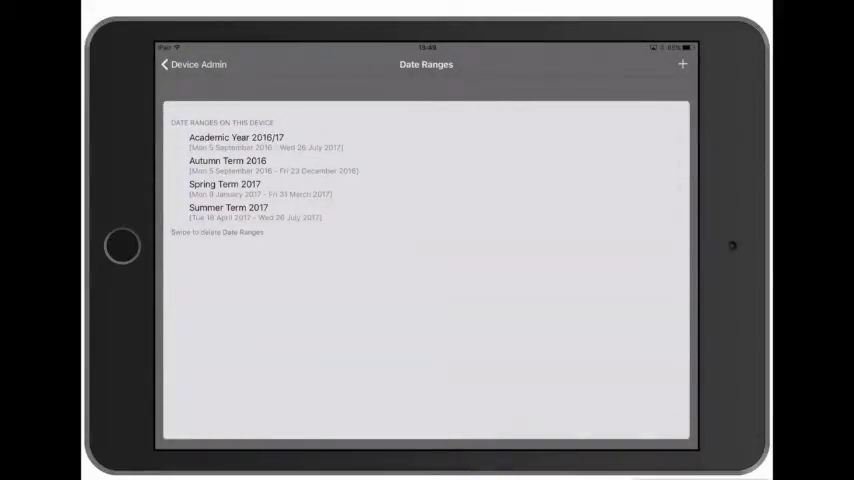
{"action": "left_click", "coordinate": [184, 64]}
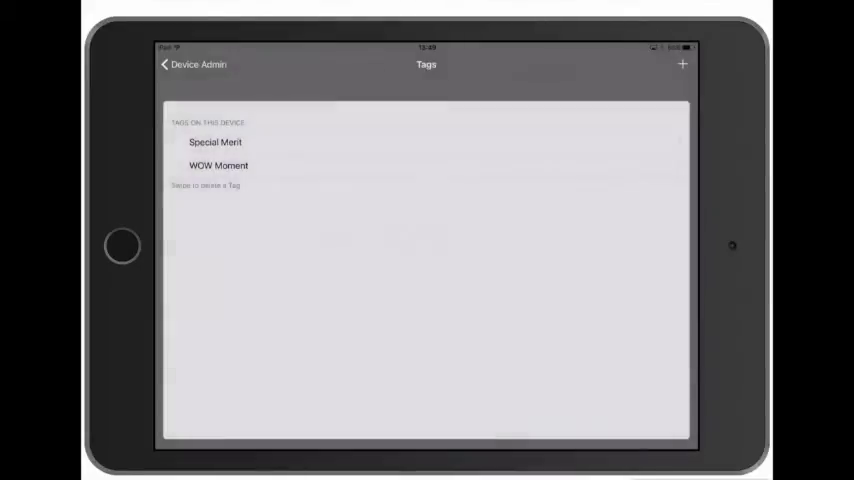
{"action": "left_click_drag", "start_coordinate": [400, 142], "coordinate": [200, 142]}
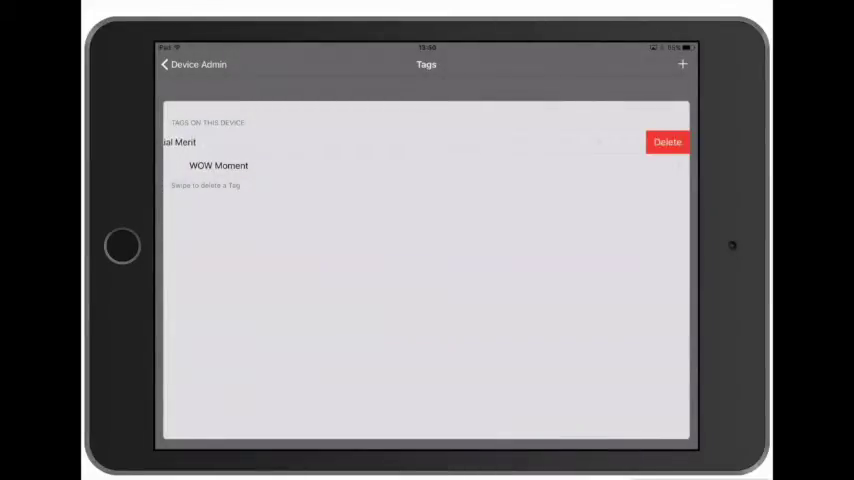
{"action": "left_click", "coordinate": [667, 141]}
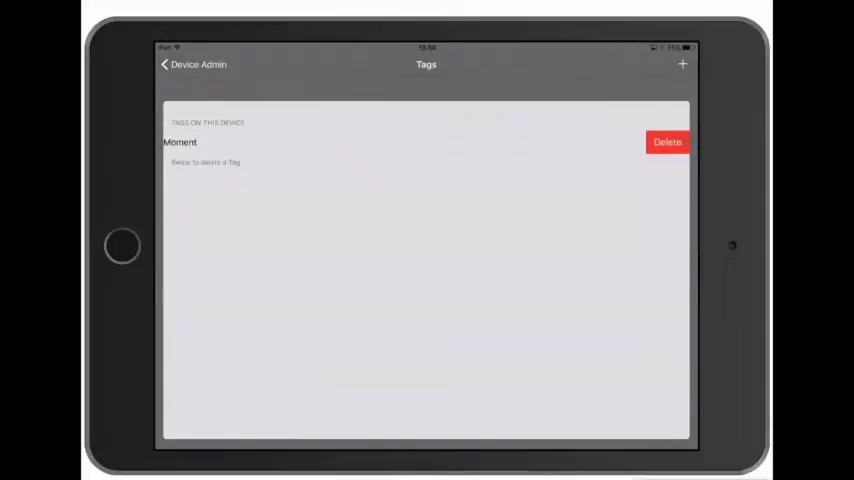
{"action": "left_click", "coordinate": [167, 64]}
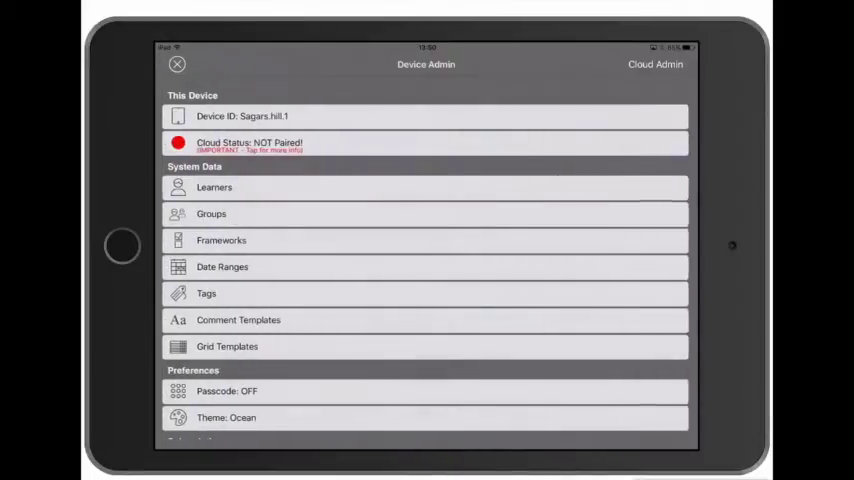
Review the comment templates on the device and return to Device Admin.
{"action": "left_click", "coordinate": [426, 320]}
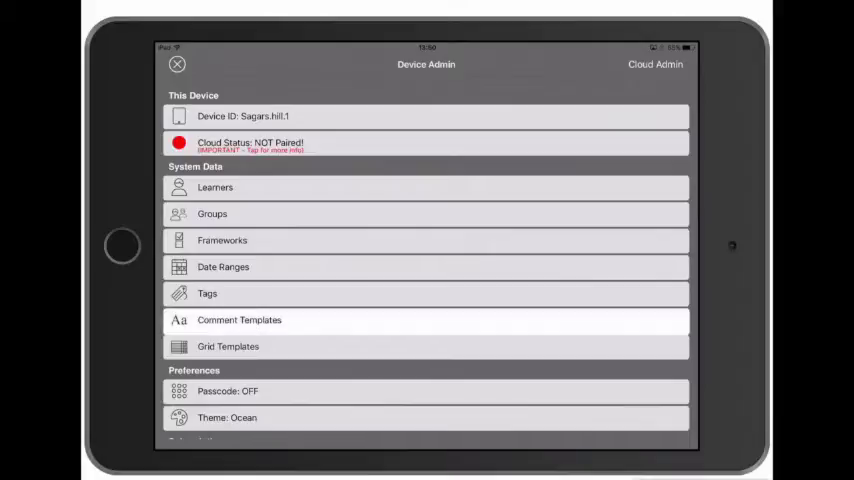
{"action": "left_click", "coordinate": [239, 320]}
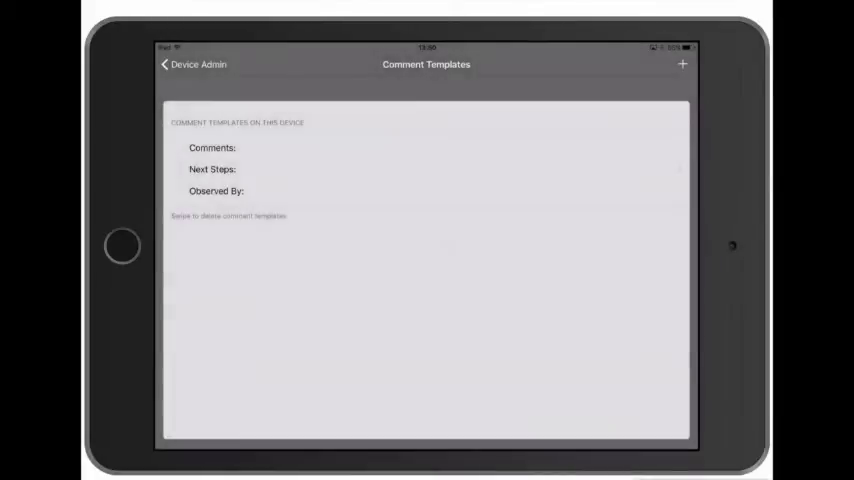
{"action": "left_click", "coordinate": [167, 64]}
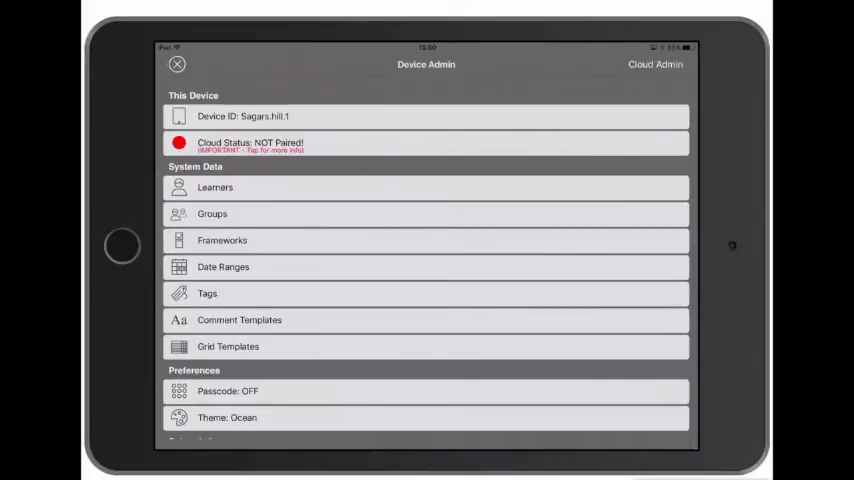
Start pairing this device with the cloud via the Cloud Setup Assistant for Sagars Hill Academy.
{"action": "left_click", "coordinate": [655, 64]}
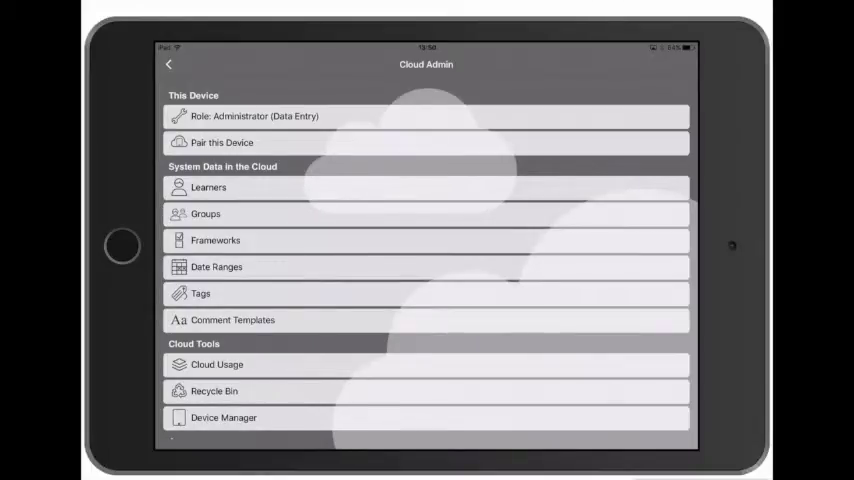
{"action": "left_click", "coordinate": [221, 142]}
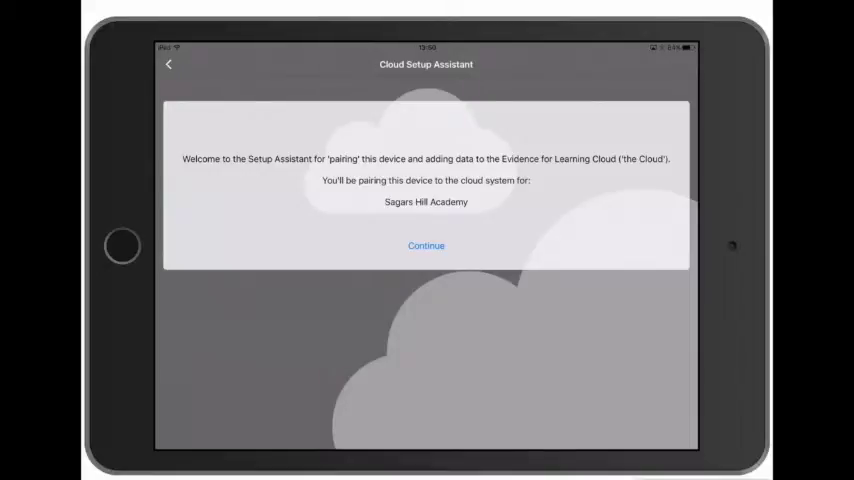
{"action": "left_click", "coordinate": [426, 245]}
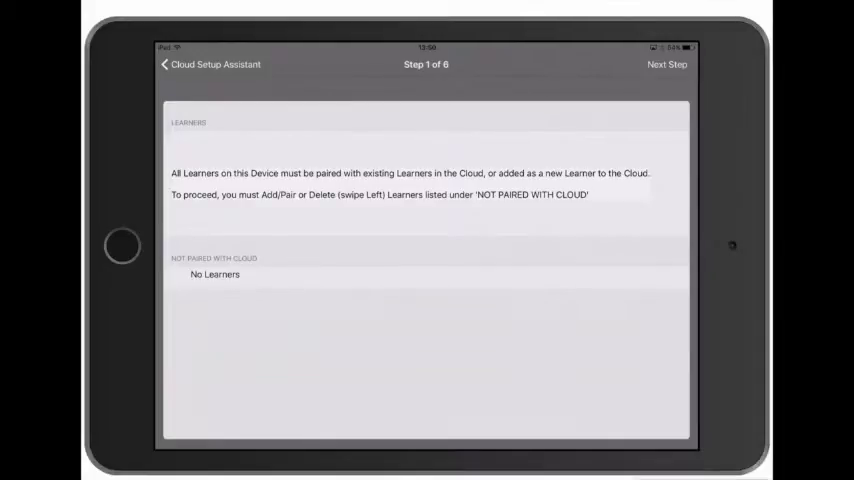
Move past learners and groups, then add the EYFS and P-Scales frameworks to the cloud.
{"action": "left_click", "coordinate": [667, 64]}
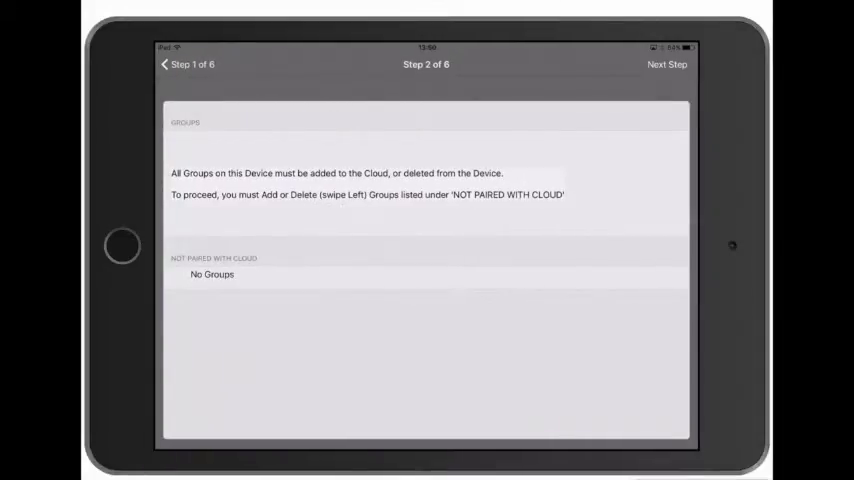
{"action": "left_click", "coordinate": [666, 64]}
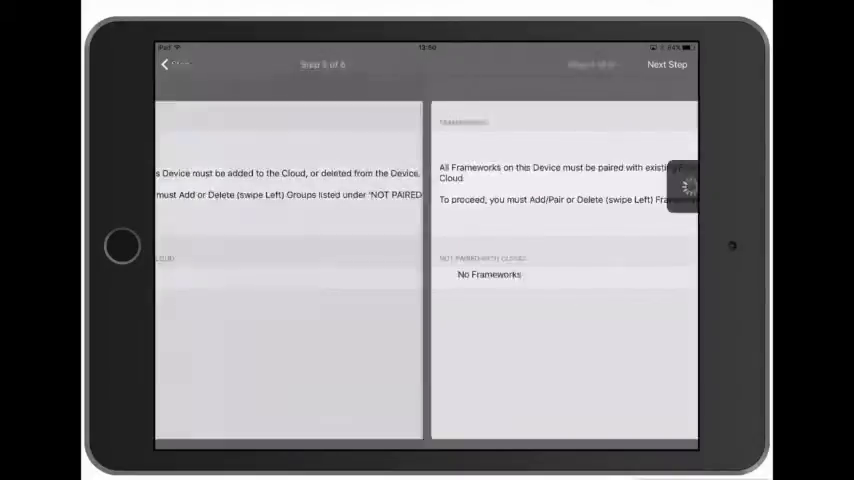
{"action": "left_click", "coordinate": [666, 64]}
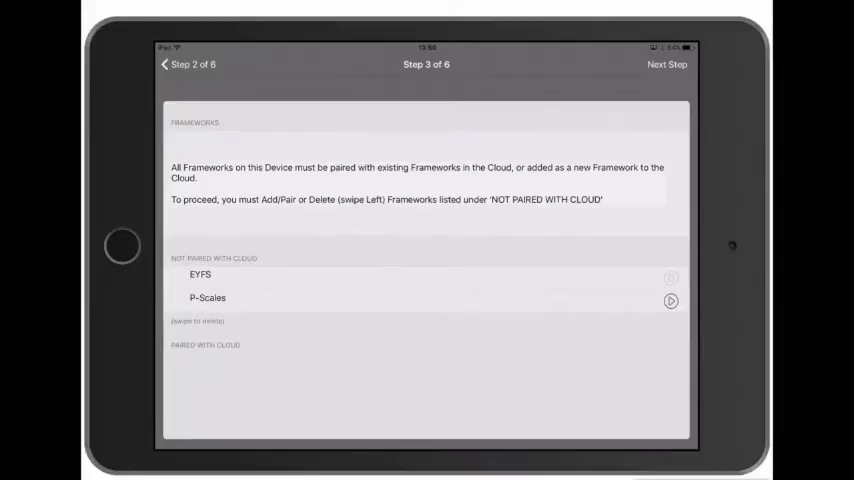
{"action": "left_click", "coordinate": [671, 277]}
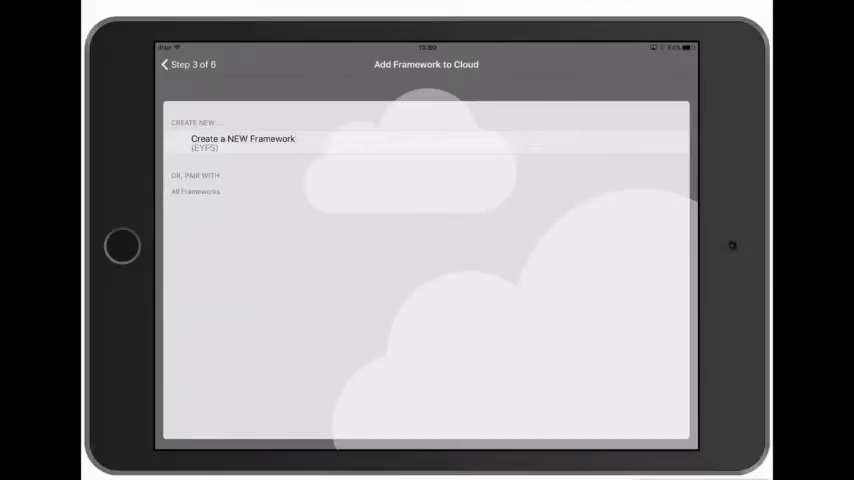
{"action": "left_click", "coordinate": [242, 142]}
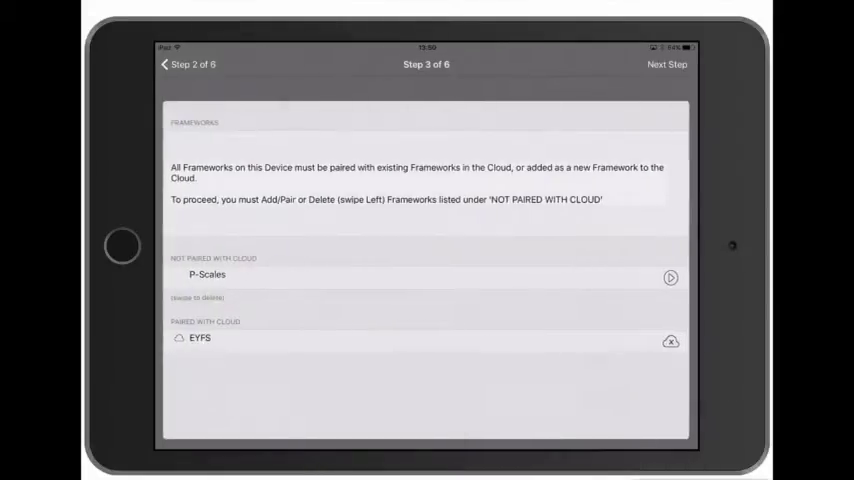
{"action": "left_click", "coordinate": [670, 278]}
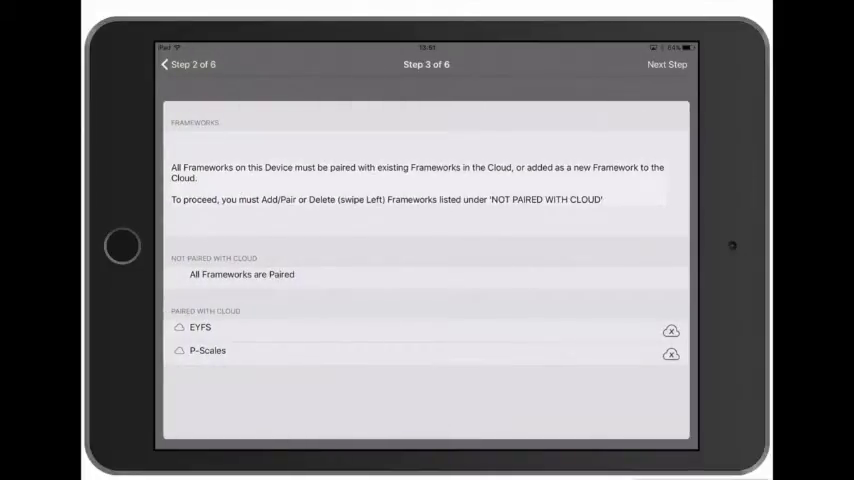
Add the four term date ranges to the cloud, pass tags and comments, and finish pairing.
{"action": "left_click", "coordinate": [666, 64]}
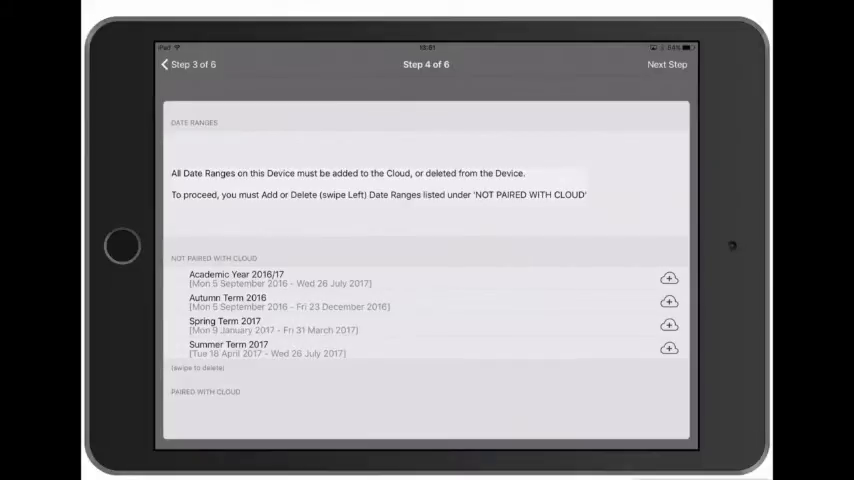
{"action": "left_click", "coordinate": [669, 278]}
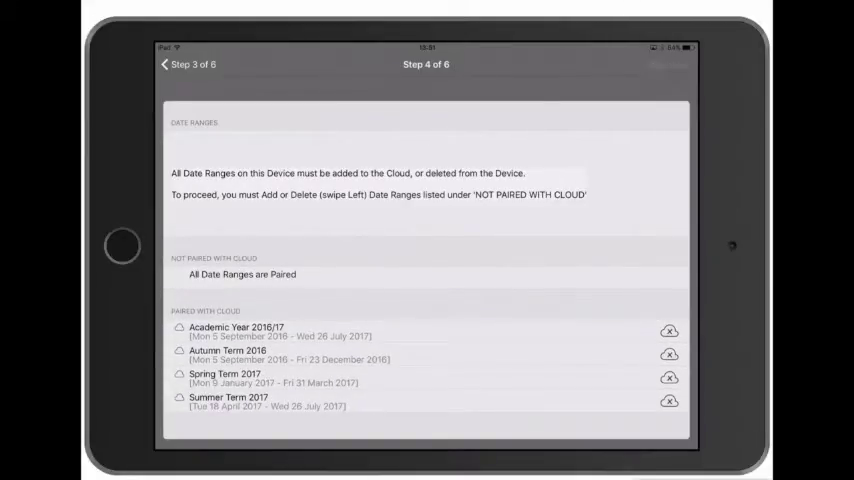
{"action": "left_click", "coordinate": [667, 64]}
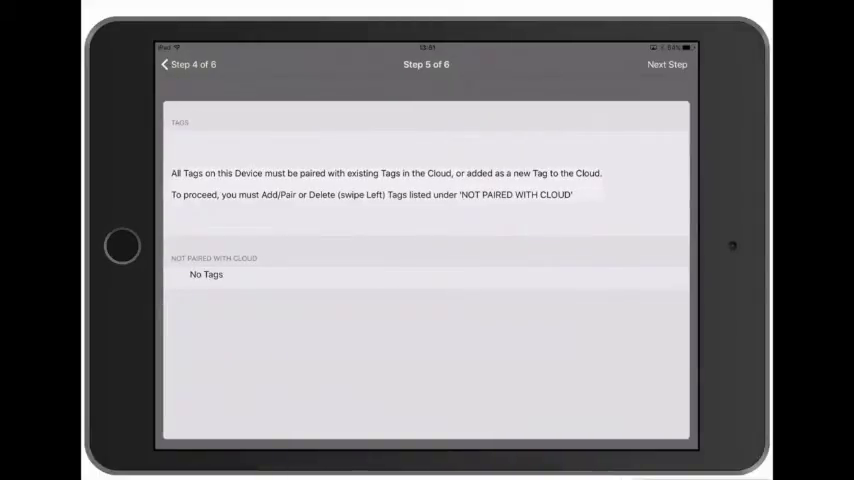
{"action": "left_click", "coordinate": [666, 64]}
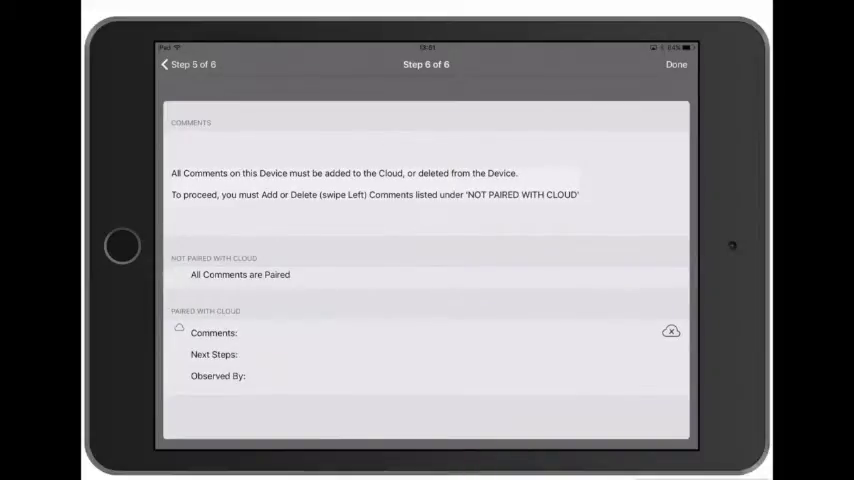
{"action": "left_click", "coordinate": [676, 64]}
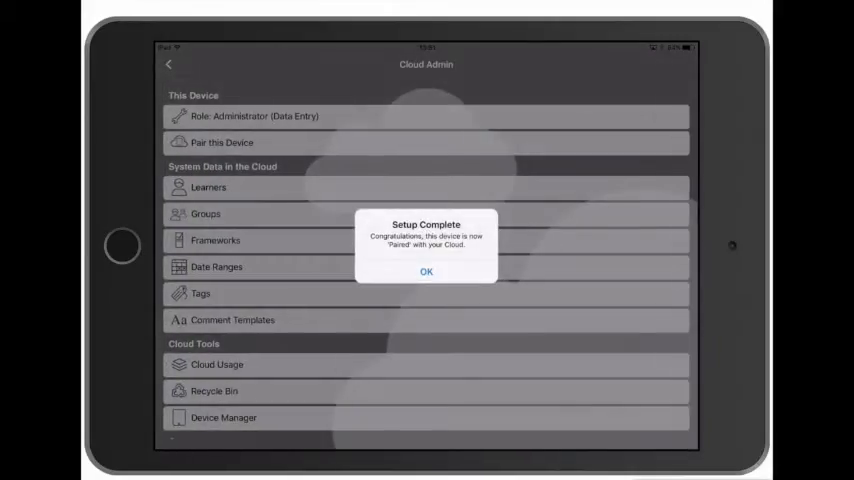
Acknowledge setup complete, set the role to Educator and check the cloud date ranges.
{"action": "left_click", "coordinate": [426, 272]}
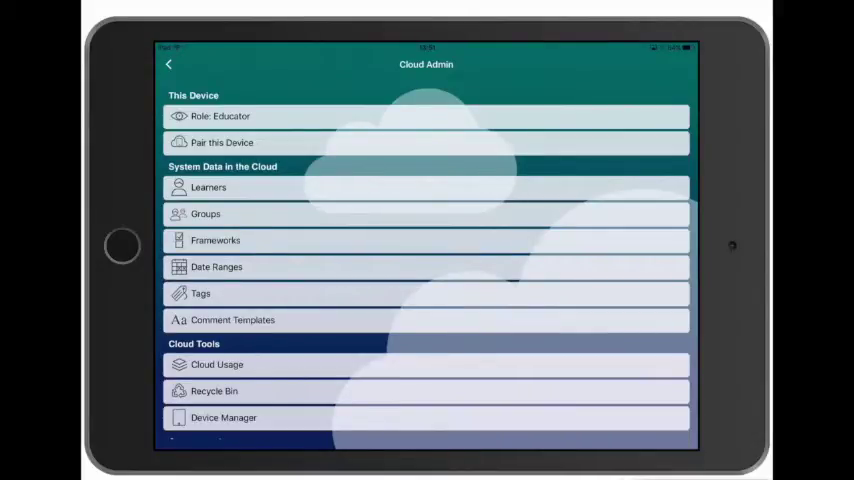
{"action": "left_click", "coordinate": [215, 240]}
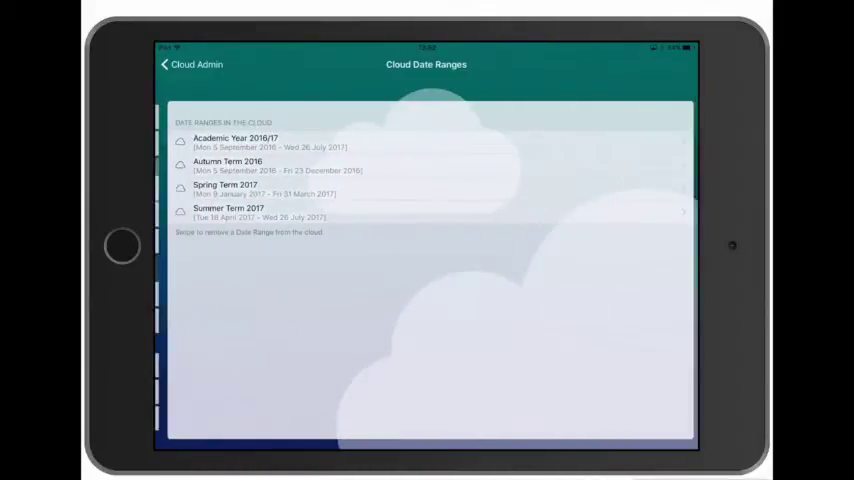
{"action": "left_click", "coordinate": [180, 64]}
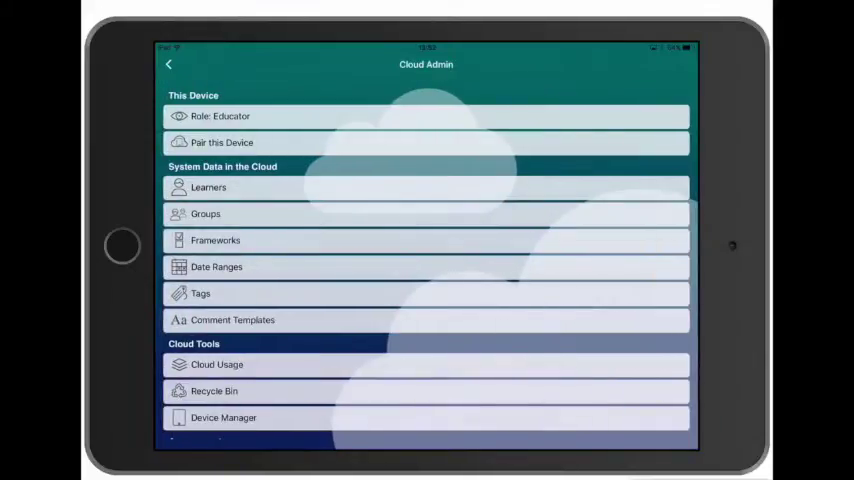
{"action": "left_click", "coordinate": [232, 320]}
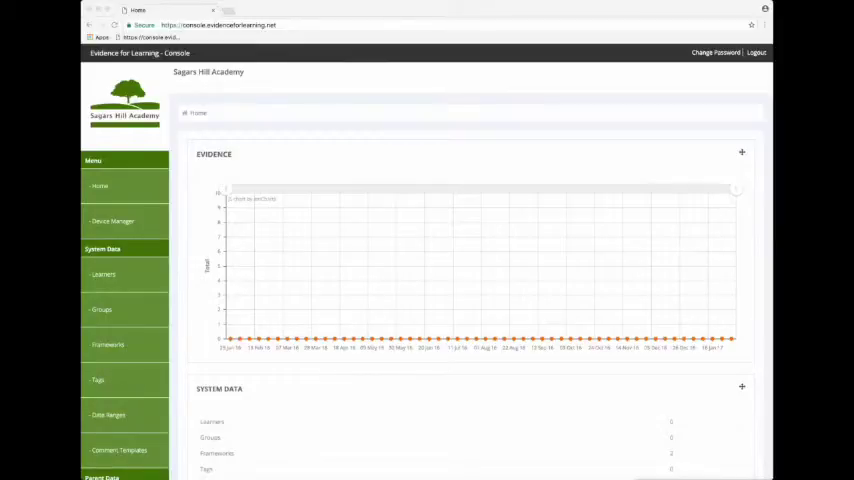
View the console Home dashboard and the Device Manager listing the paired Educator iPad.
{"action": "scroll", "scroll_direction": "down", "scroll_amount": 3}
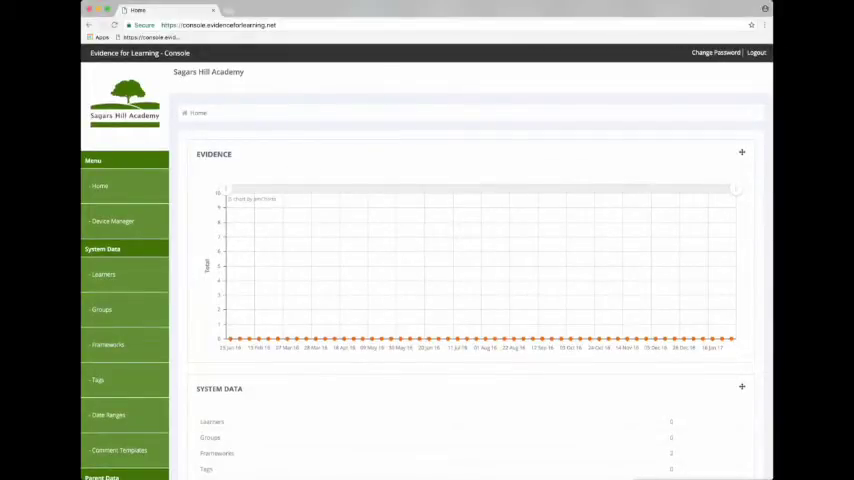
{"action": "left_click", "coordinate": [112, 221]}
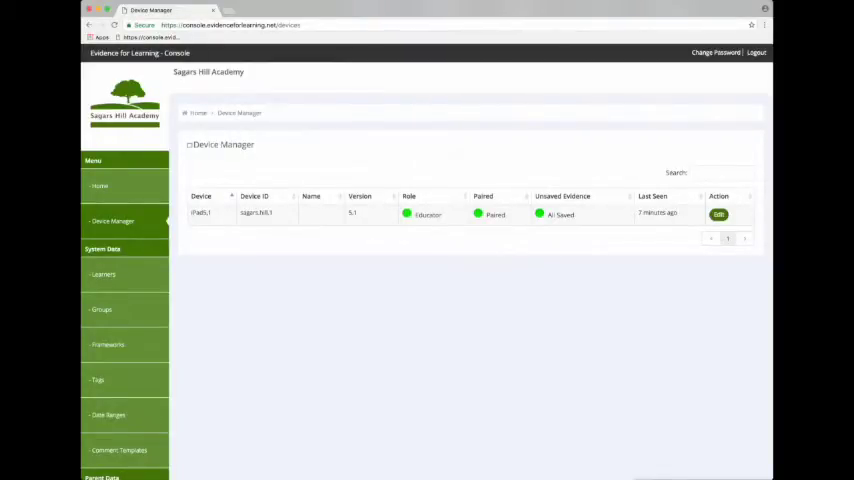
Review Learners, Groups, Frameworks, Tags, Date Ranges and Comment Templates, ending on the empty learners list.
{"action": "left_click", "coordinate": [102, 274]}
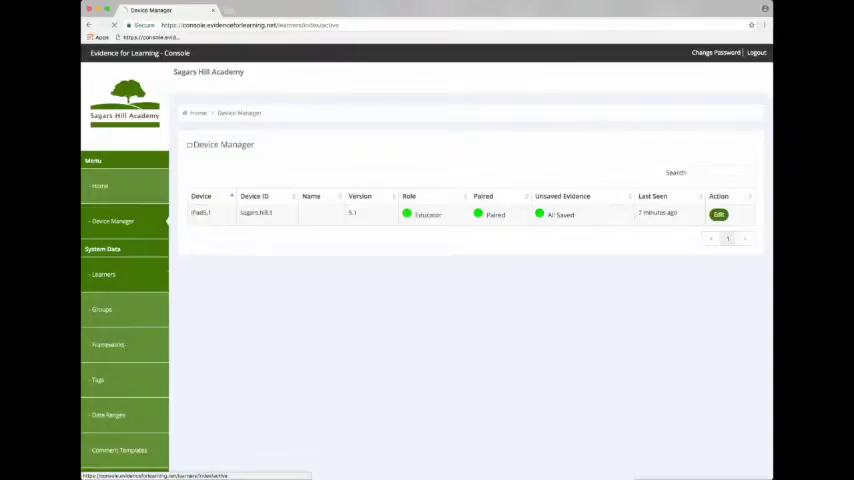
{"action": "left_click", "coordinate": [103, 274]}
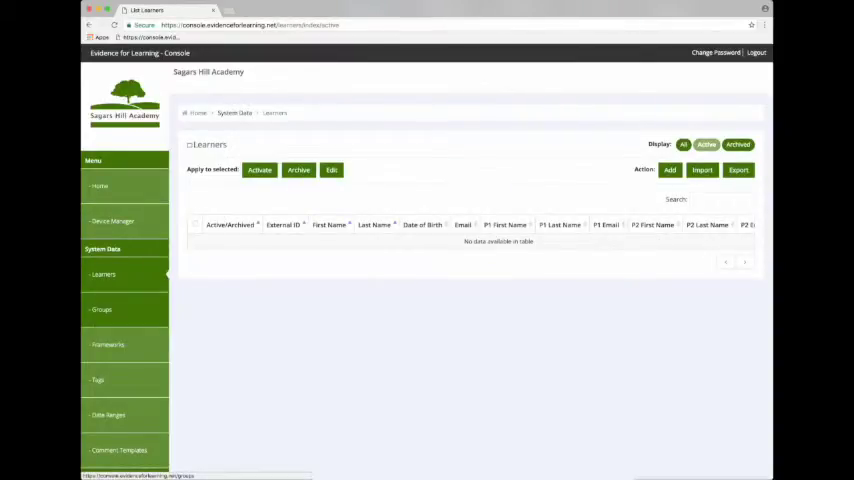
{"action": "left_click", "coordinate": [101, 309]}
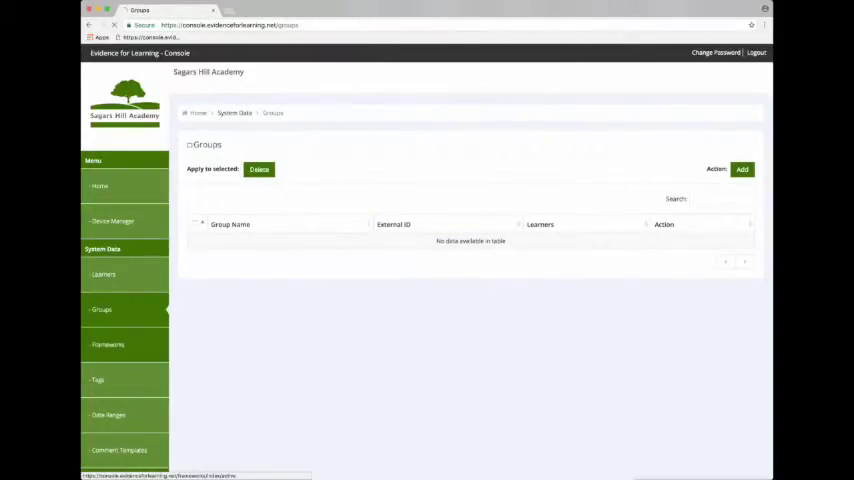
{"action": "left_click", "coordinate": [107, 344]}
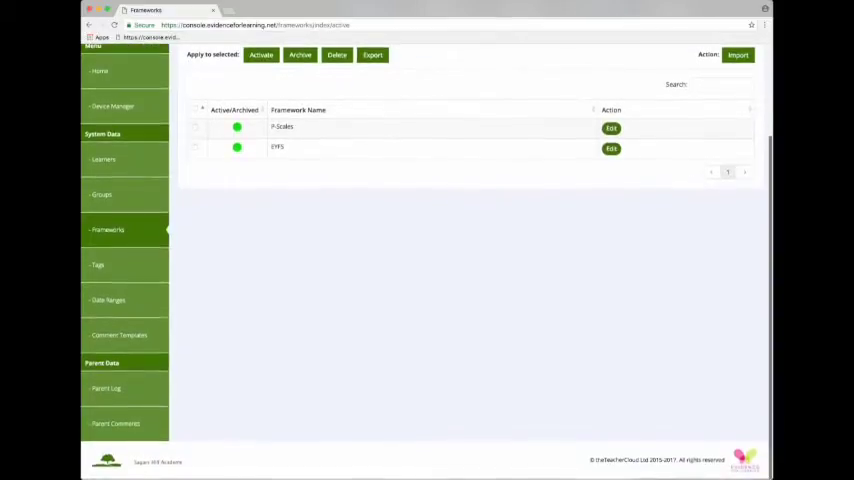
{"action": "left_click", "coordinate": [97, 264]}
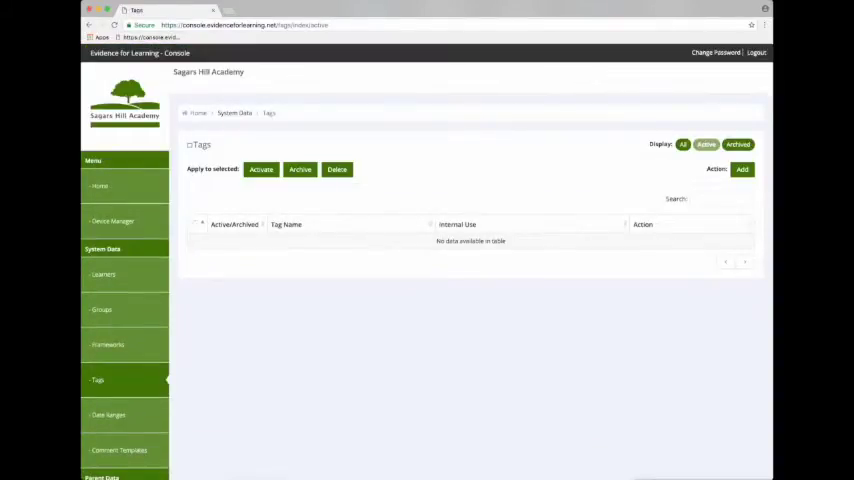
{"action": "left_click", "coordinate": [108, 414]}
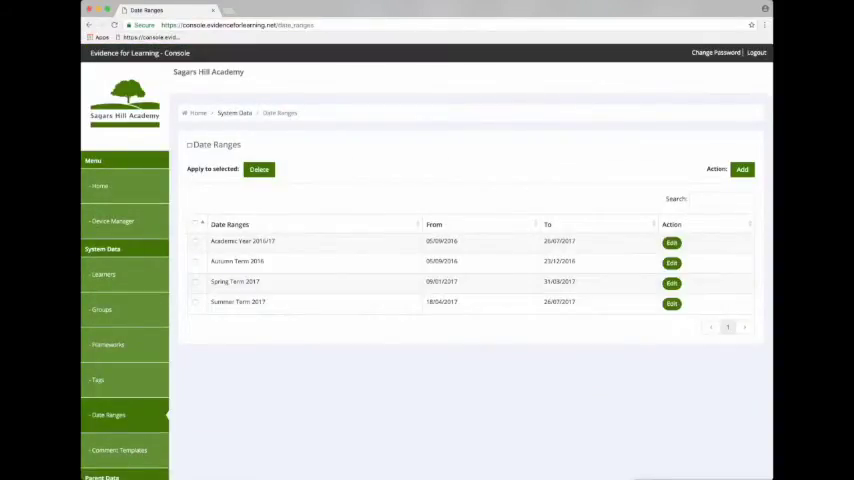
{"action": "left_click", "coordinate": [119, 450]}
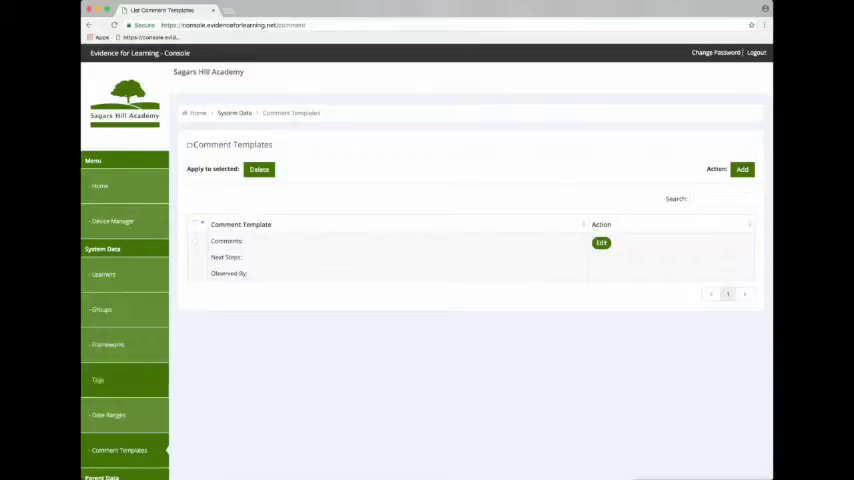
{"action": "left_click", "coordinate": [103, 274]}
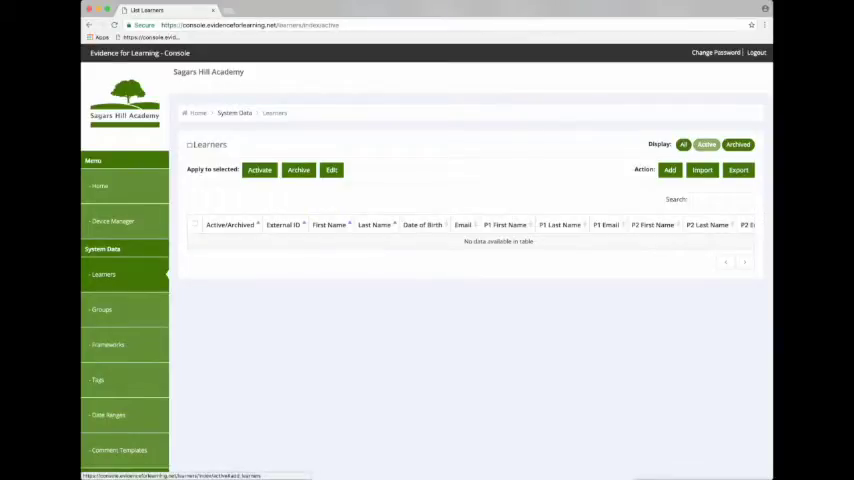
Download the blank learner import xlsx template, review it in Excel and close it.
{"action": "left_click", "coordinate": [702, 170]}
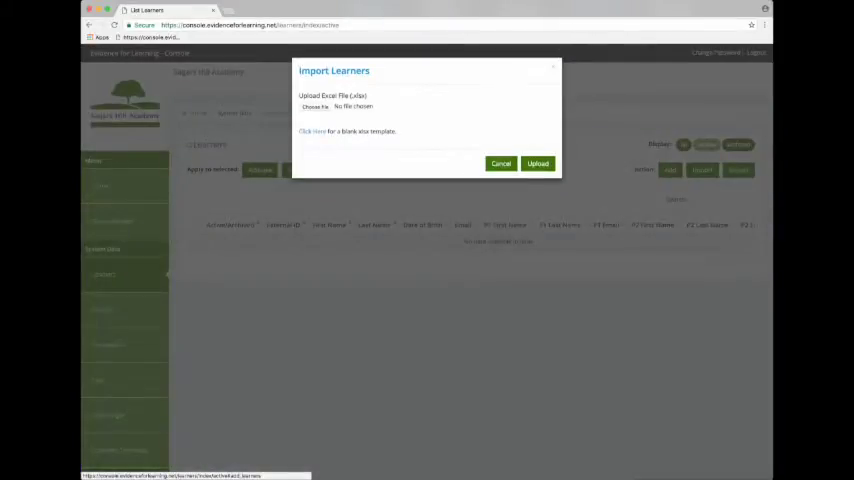
{"action": "left_click", "coordinate": [313, 131]}
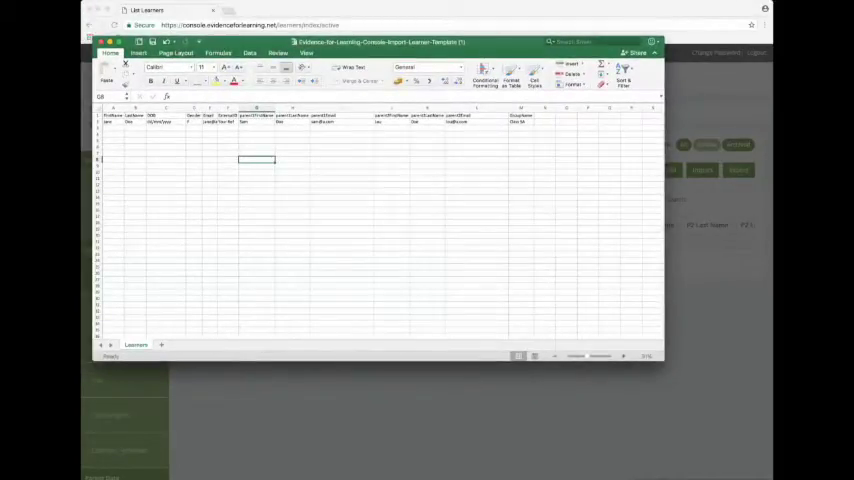
{"action": "left_click", "coordinate": [113, 133]}
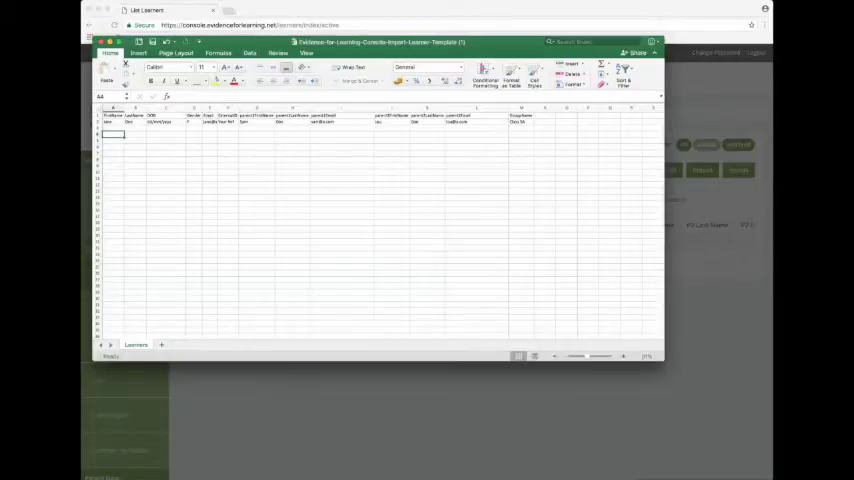
{"action": "left_click", "coordinate": [160, 121]}
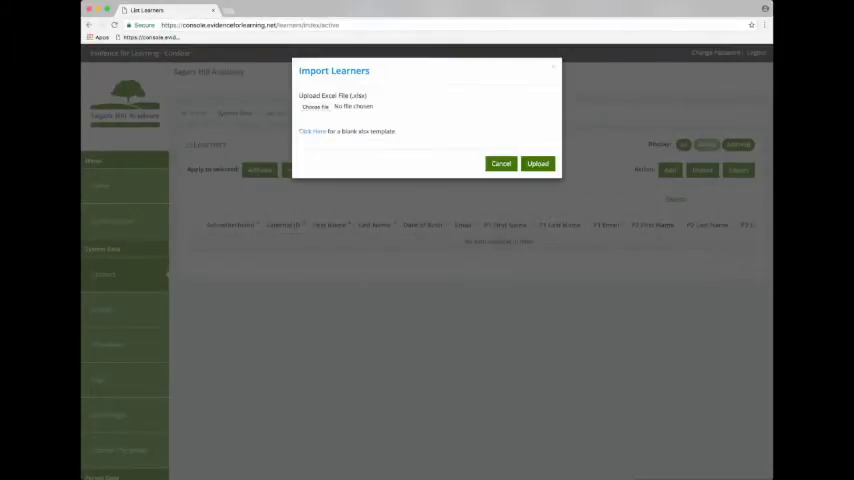
Upload the learners spreadsheet file for import.
{"action": "left_click", "coordinate": [315, 106]}
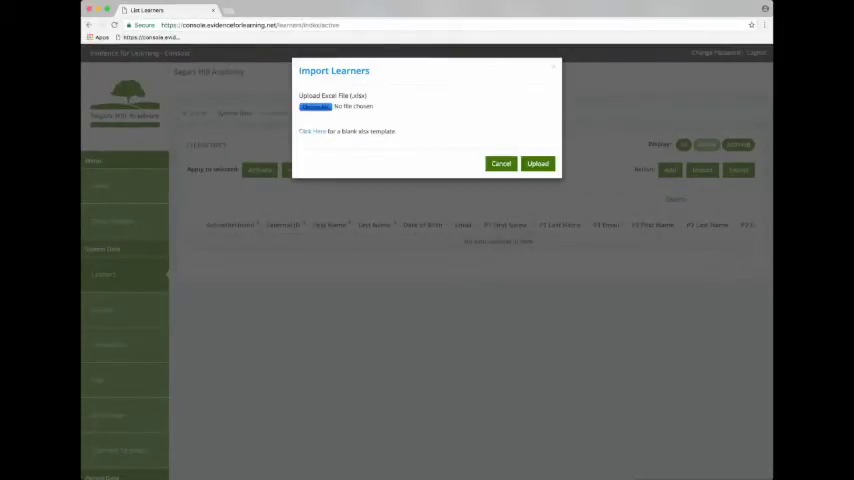
{"action": "left_click", "coordinate": [315, 106]}
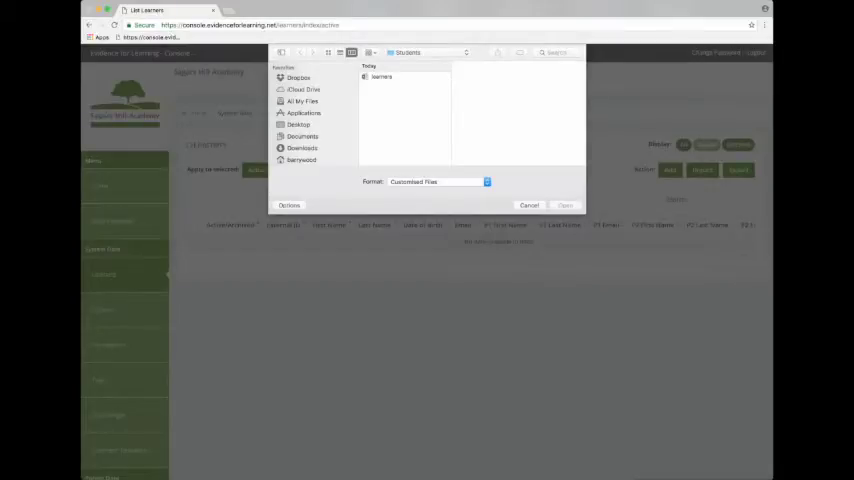
{"action": "left_click", "coordinate": [382, 77]}
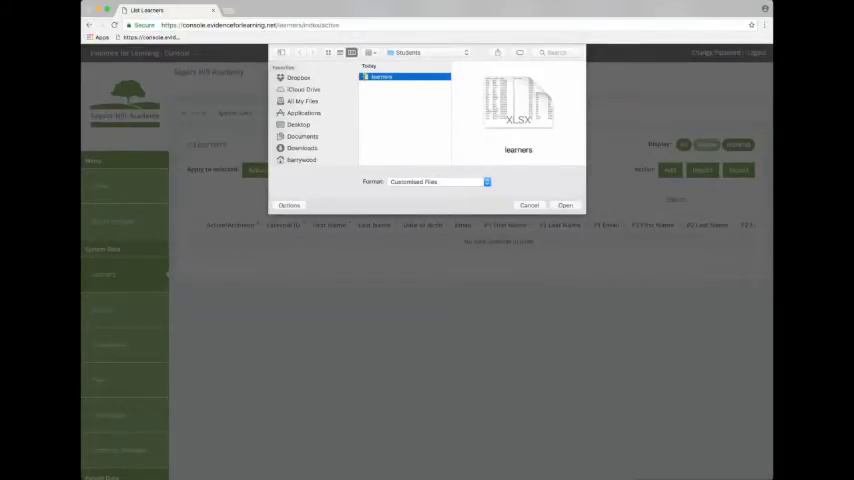
{"action": "left_click", "coordinate": [565, 205]}
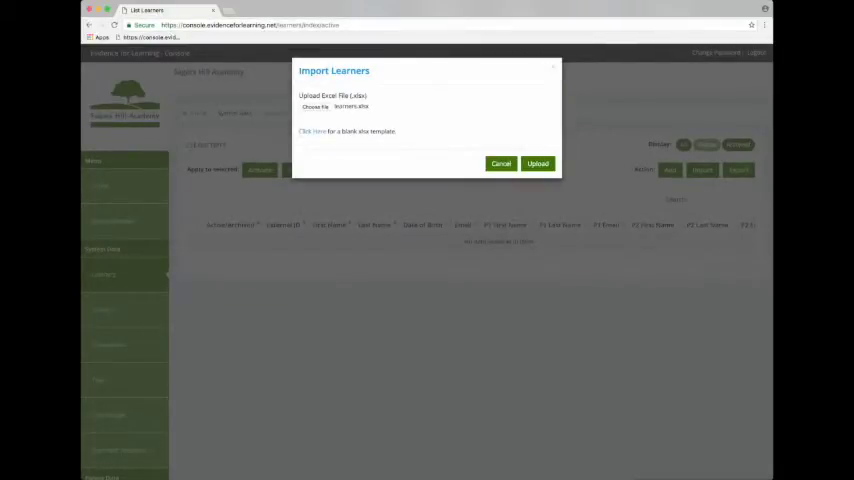
{"action": "left_click", "coordinate": [538, 163]}
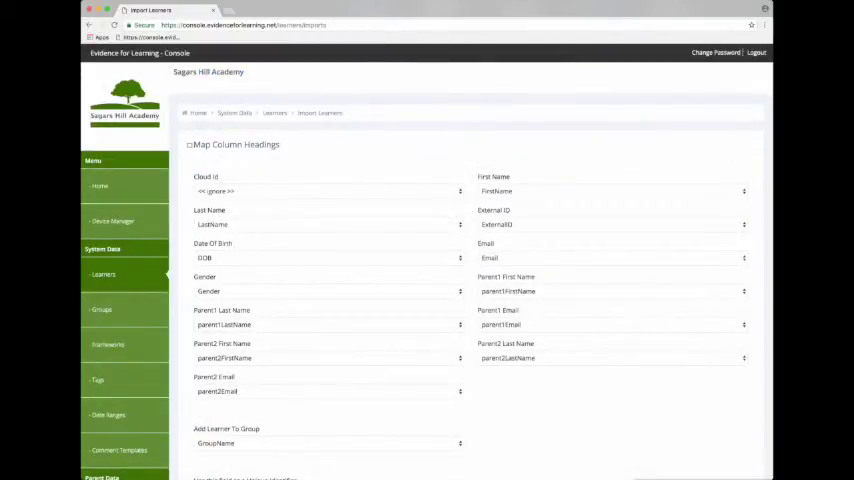
Keep Cloud Id ignored, map First Name to FirstName and group to GroupName, and continue to Map Groups.
{"action": "scroll", "scroll_direction": "down", "scroll_amount": 3}
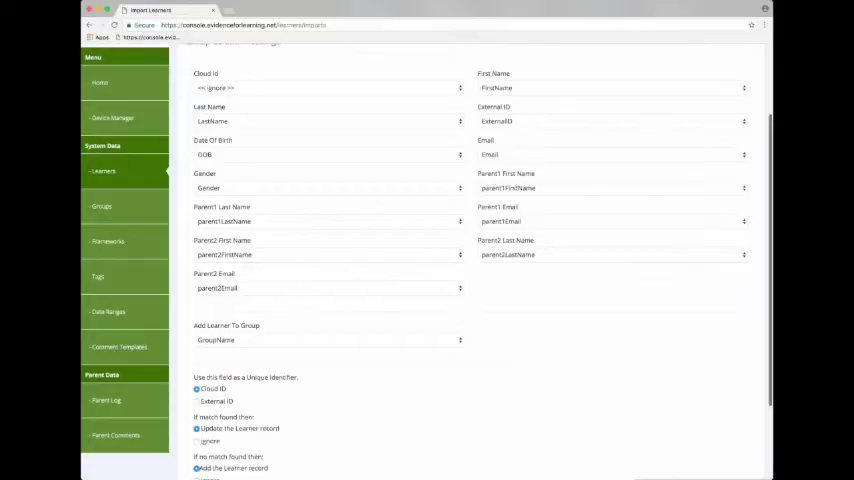
{"action": "left_click", "coordinate": [325, 87]}
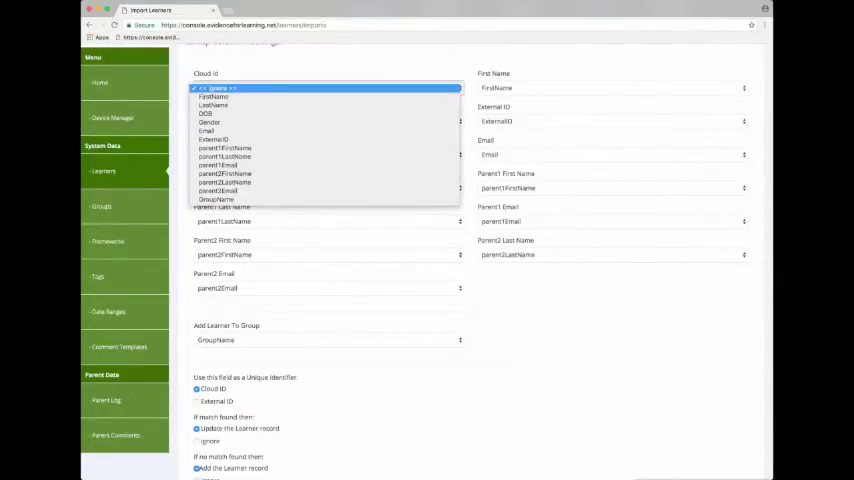
{"action": "left_click", "coordinate": [325, 88]}
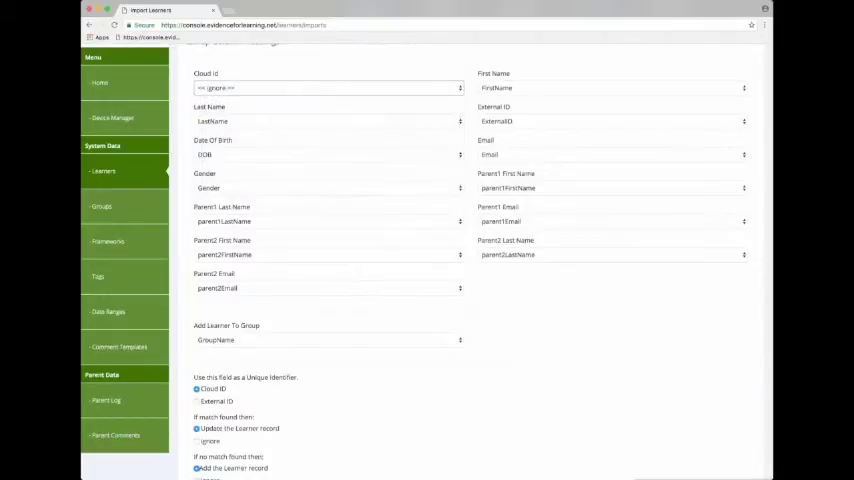
{"action": "left_click", "coordinate": [610, 87]}
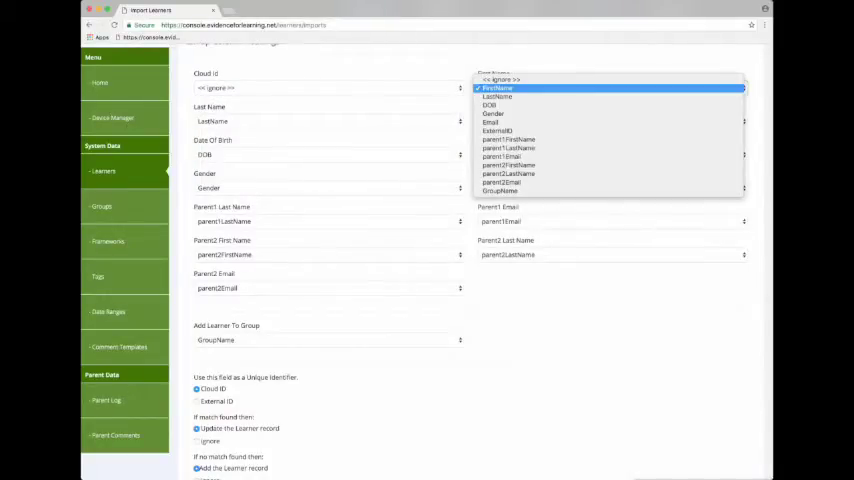
{"action": "left_click", "coordinate": [497, 88]}
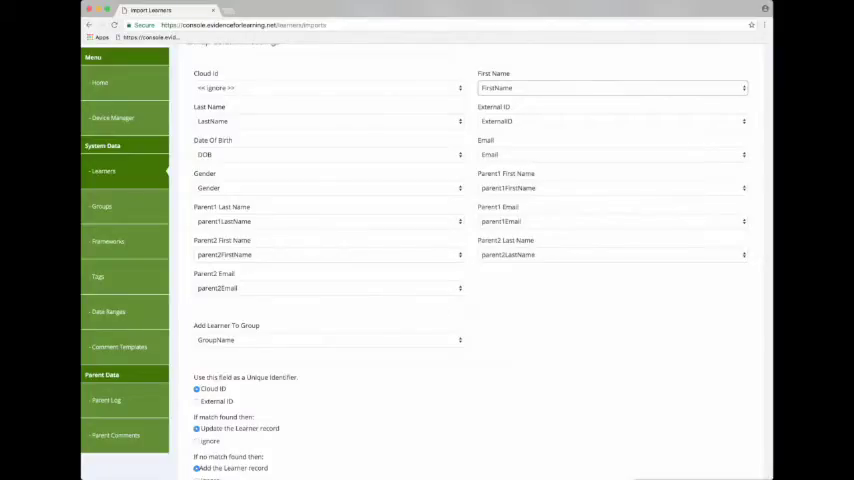
{"action": "left_click", "coordinate": [325, 221]}
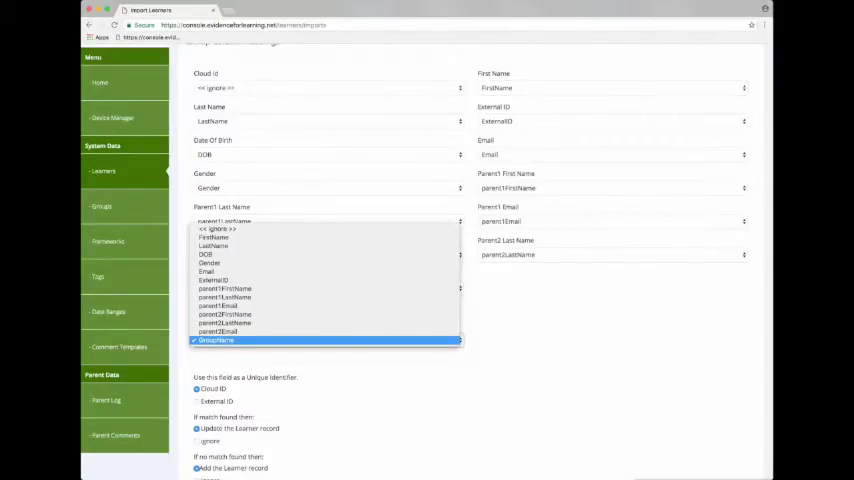
{"action": "left_click", "coordinate": [215, 341]}
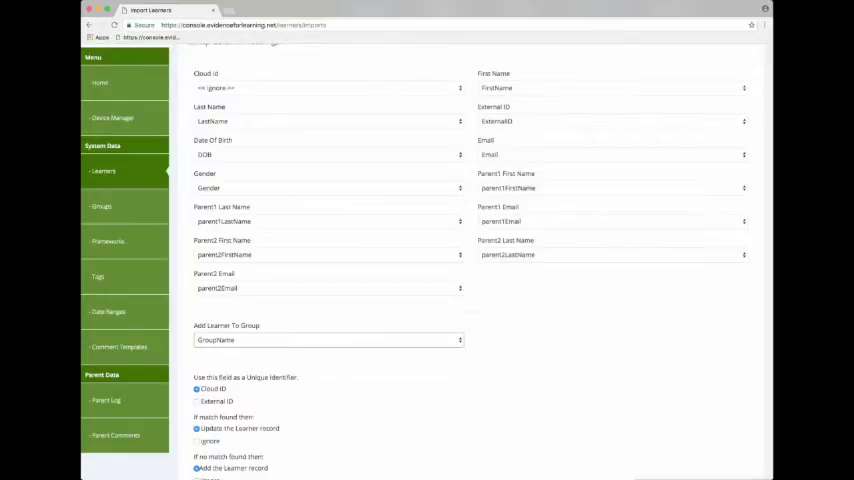
{"action": "scroll", "scroll_direction": "down", "scroll_amount": 3}
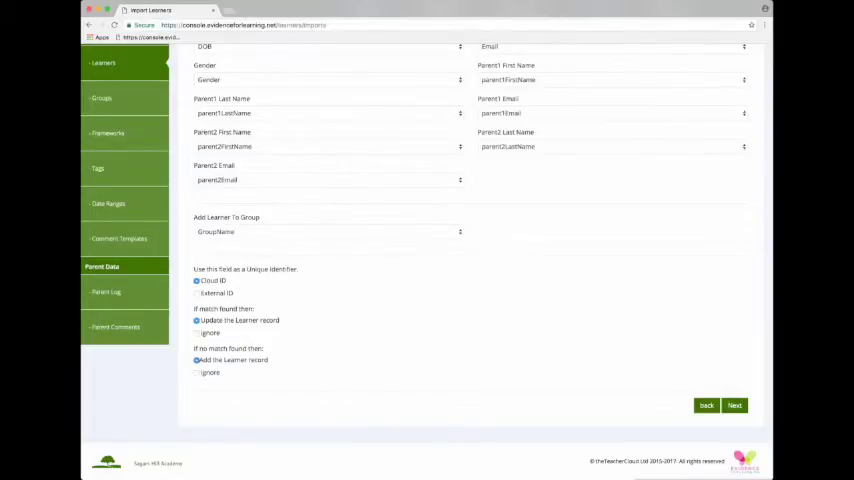
{"action": "left_click", "coordinate": [734, 405]}
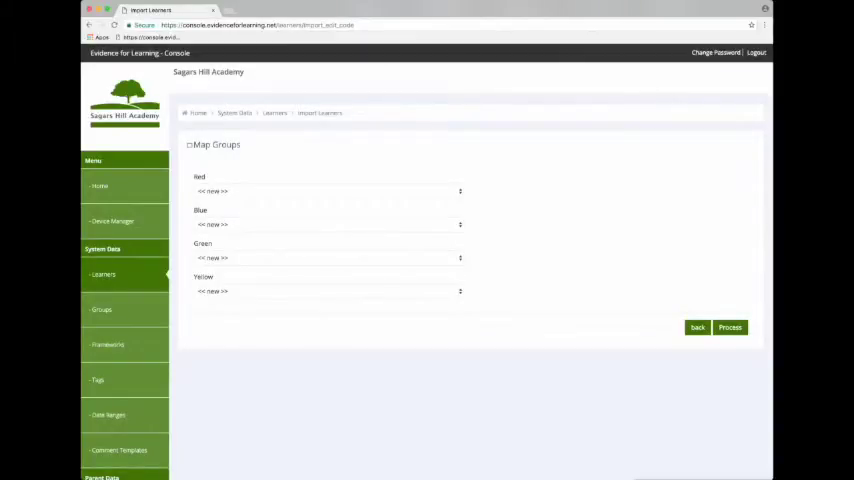
Review the Red group mapping and run the import, adding 4 groups and 23 learners.
{"action": "left_click", "coordinate": [325, 191]}
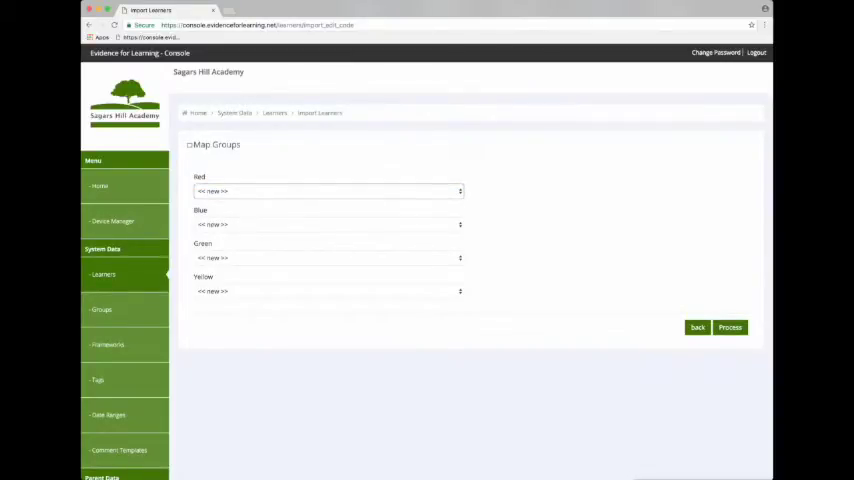
{"action": "left_click", "coordinate": [730, 327]}
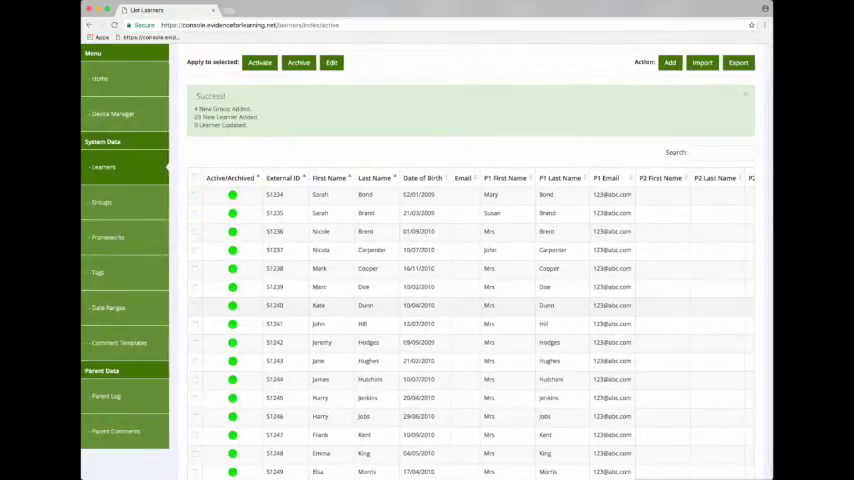
{"action": "scroll", "scroll_direction": "down", "scroll_amount": 3}
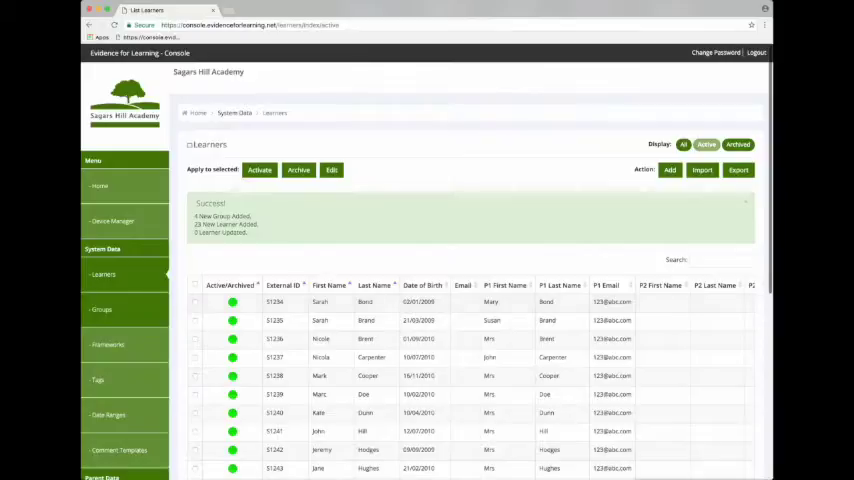
View the Groups list and the Blue group's six learners.
{"action": "left_click", "coordinate": [102, 309]}
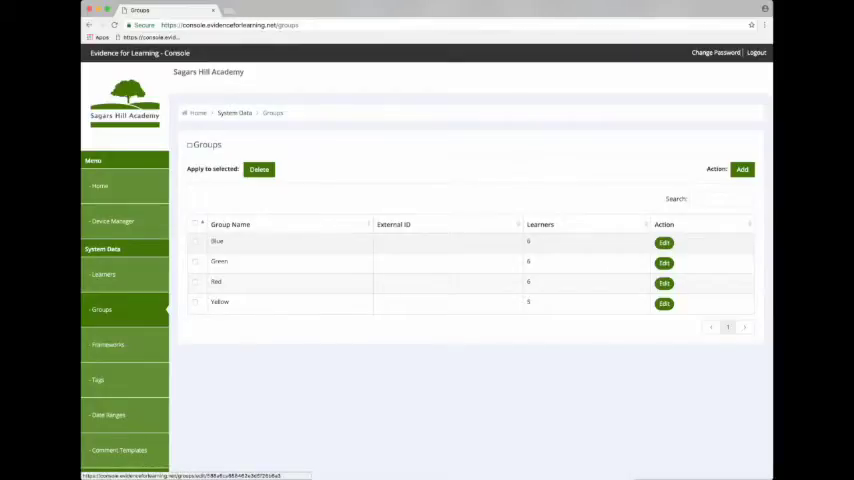
{"action": "left_click", "coordinate": [664, 242]}
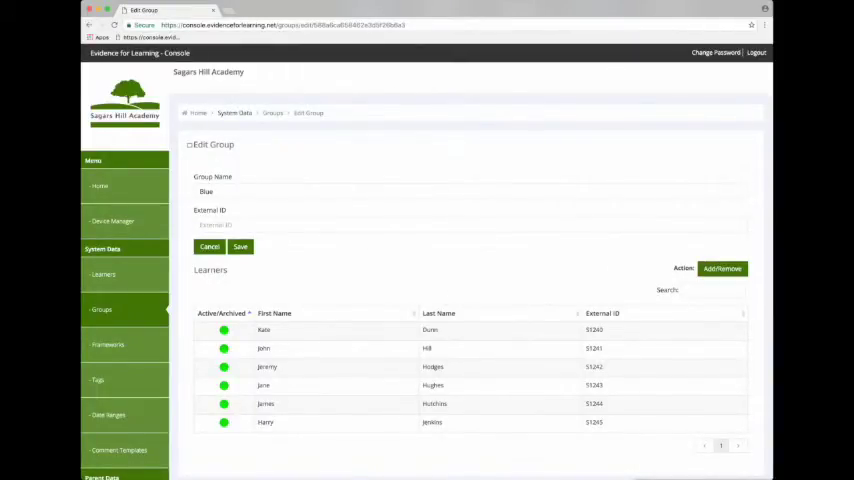
{"action": "left_click", "coordinate": [209, 247]}
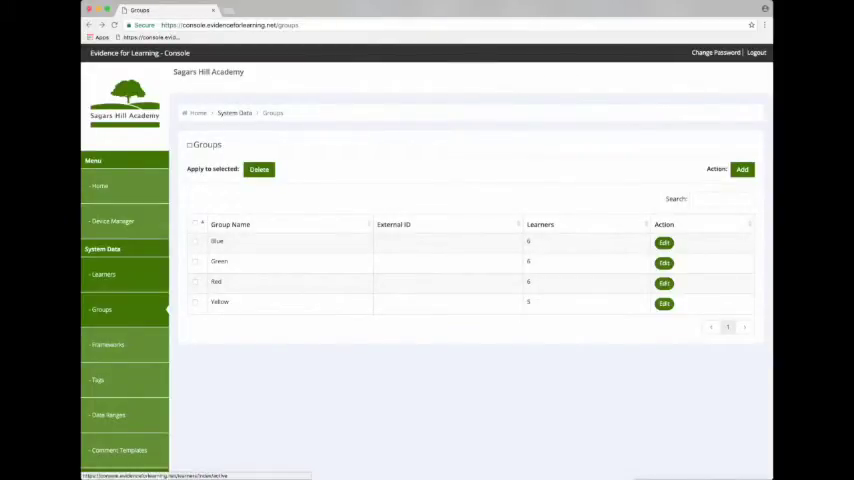
{"action": "left_click", "coordinate": [102, 274]}
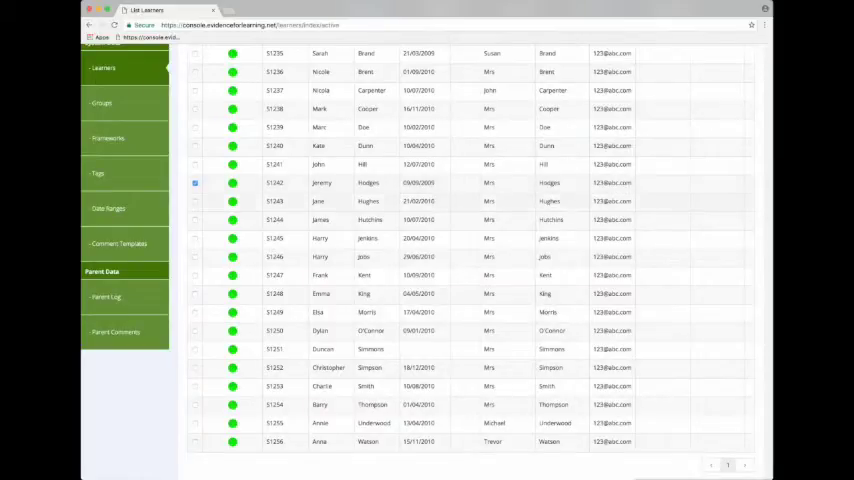
{"action": "left_click", "coordinate": [195, 219]}
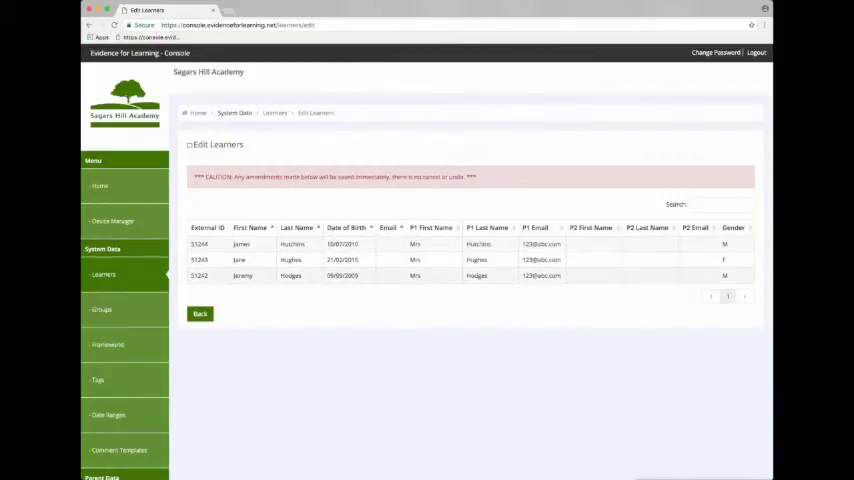
{"action": "left_click", "coordinate": [594, 244]}
{"action": "type", "text": "Sam"}
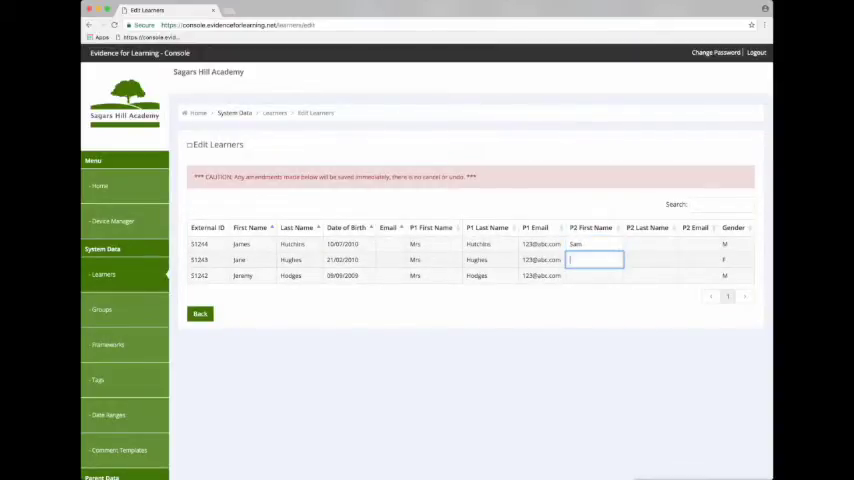
{"action": "type", "text": "Joan"}
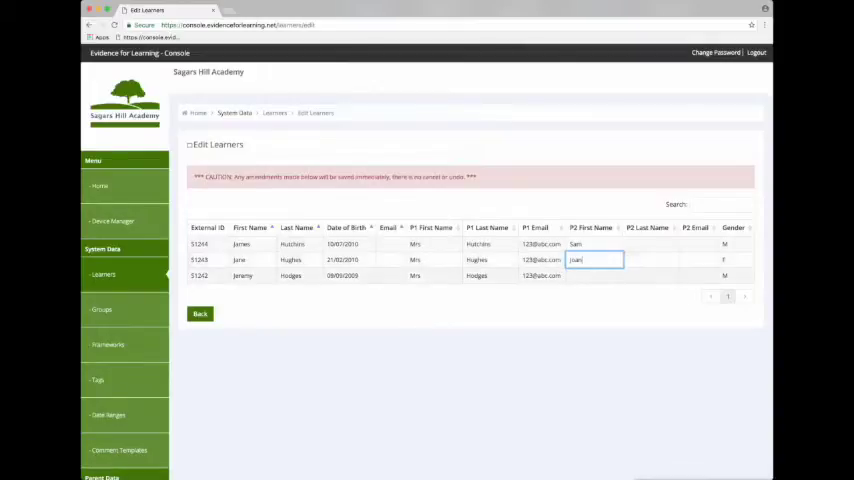
{"action": "left_click", "coordinate": [200, 314]}
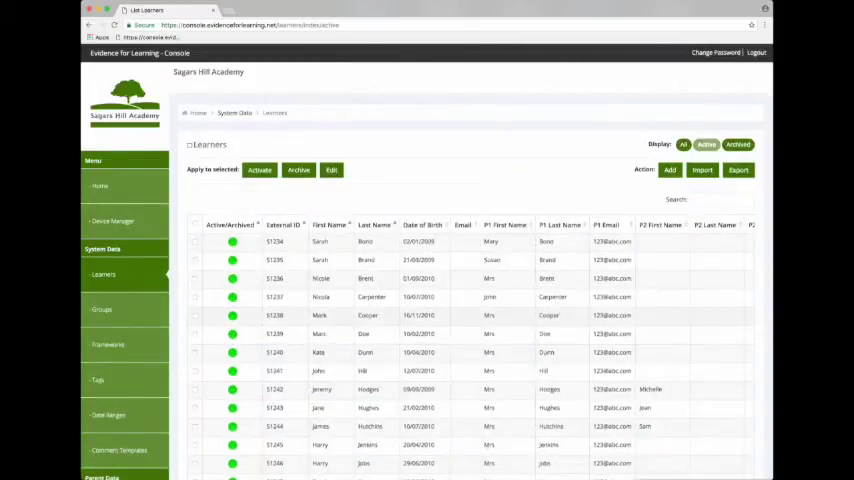
{"action": "scroll", "scroll_direction": "down", "scroll_amount": 3}
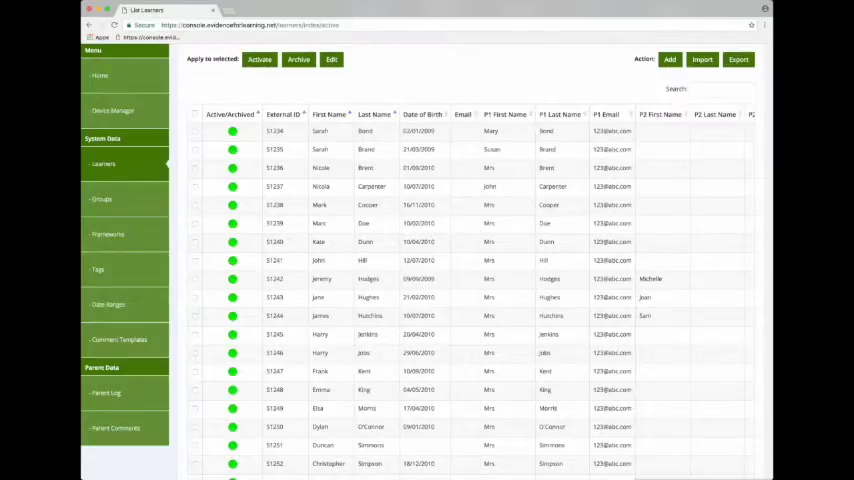
Search the Learners list for 'nicol' to narrow it to three learners.
{"action": "type", "text": "ni"}
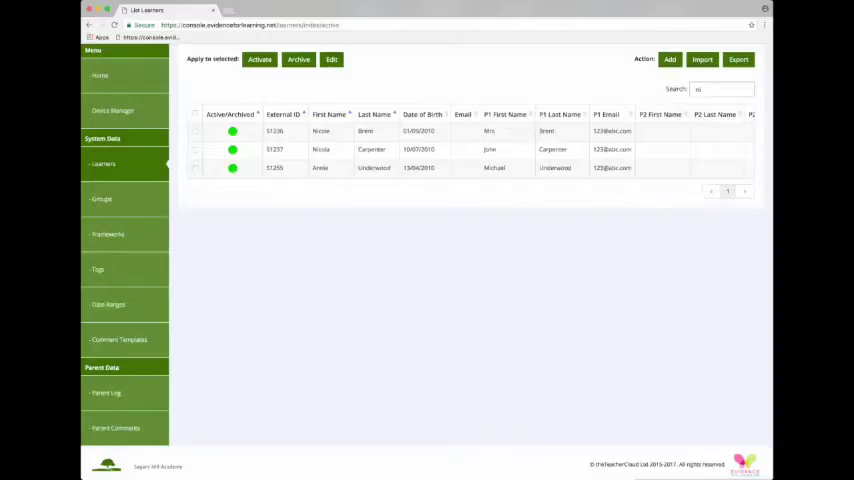
{"action": "type", "text": "nicol"}
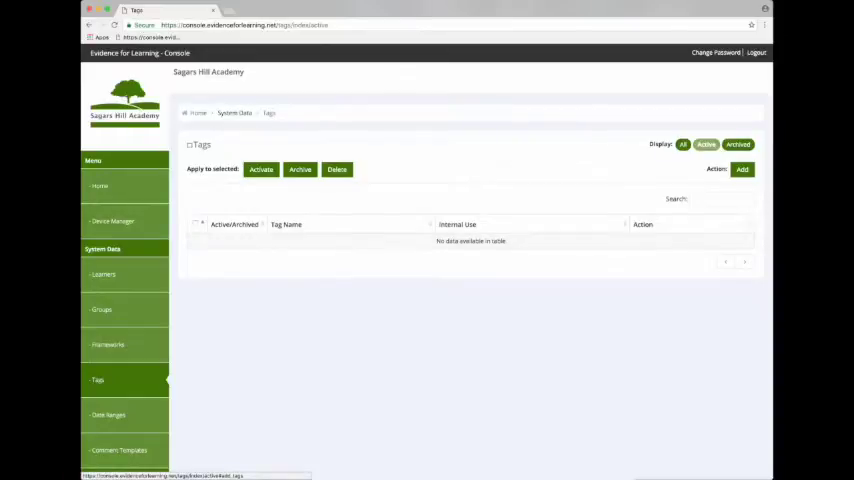
Add a new tag named 'Wow Moment' alongside Moderation.
{"action": "left_click", "coordinate": [742, 169]}
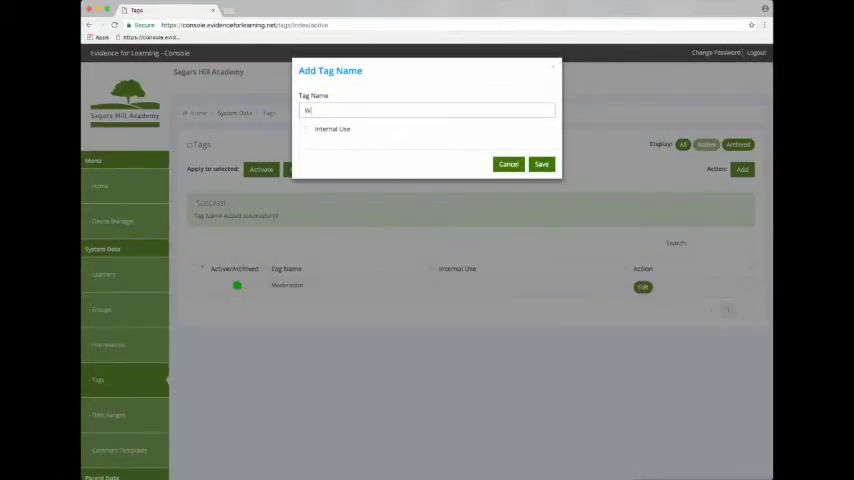
{"action": "type", "text": "Wow Moment"}
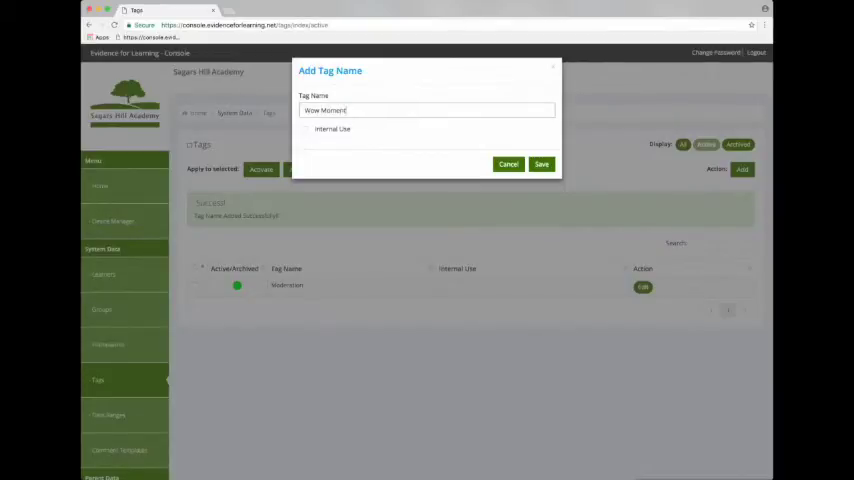
{"action": "left_click", "coordinate": [541, 164]}
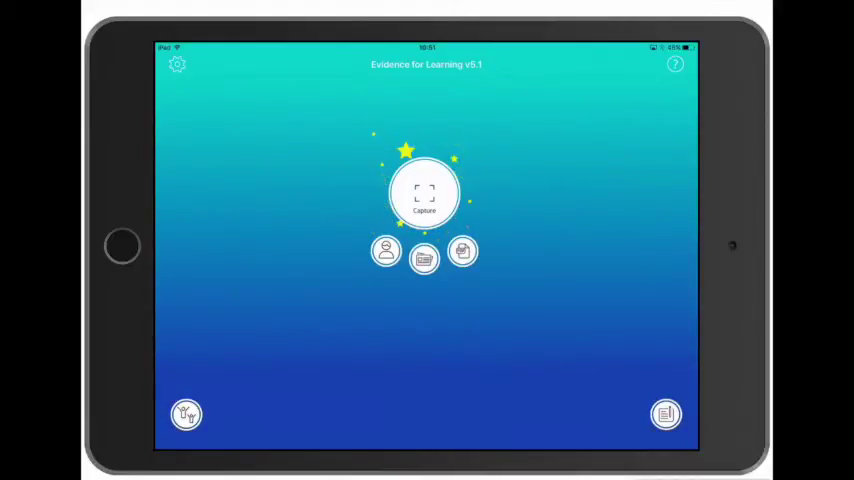
{"action": "left_click", "coordinate": [177, 64]}
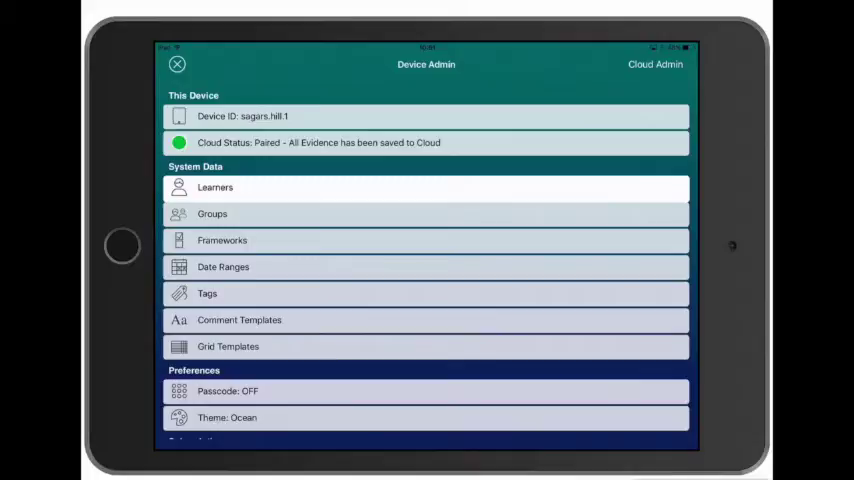
{"action": "left_click", "coordinate": [215, 187]}
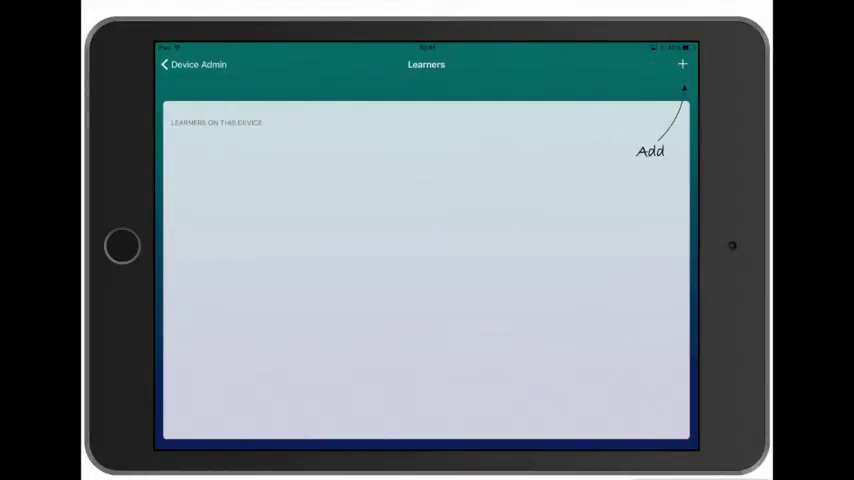
{"action": "left_click", "coordinate": [682, 64]}
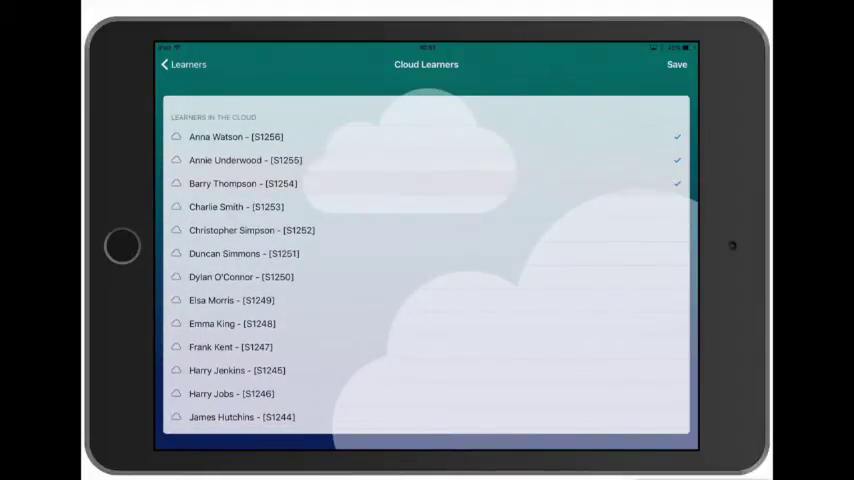
{"action": "left_click", "coordinate": [677, 64]}
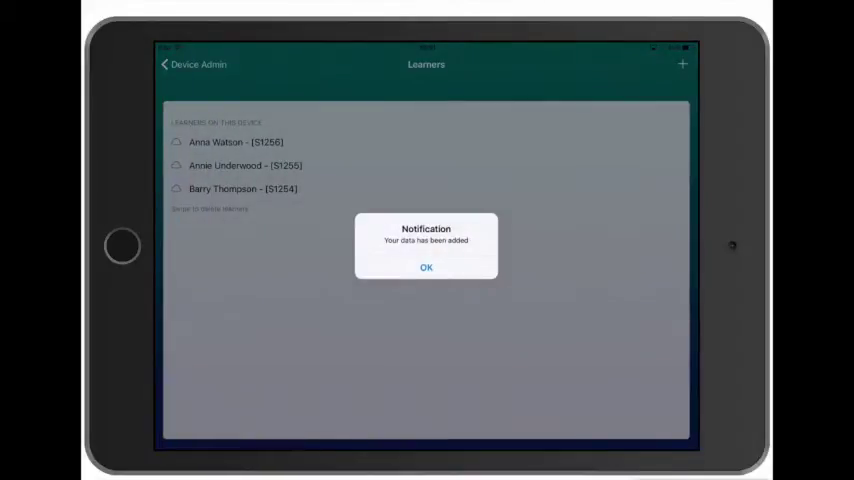
Remove the earlier learners so the iPad holds the Green group's six, and return to Device Admin.
{"action": "left_click", "coordinate": [426, 268]}
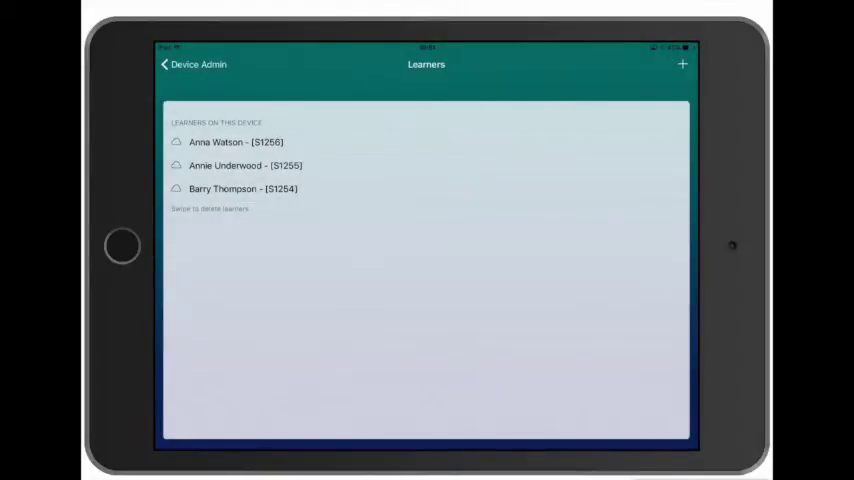
{"action": "left_click_drag", "start_coordinate": [300, 142], "coordinate": [150, 142]}
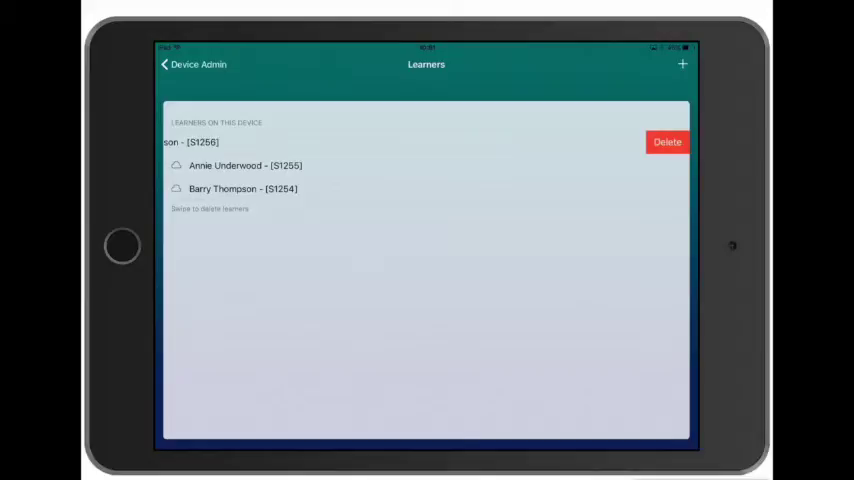
{"action": "left_click", "coordinate": [667, 142]}
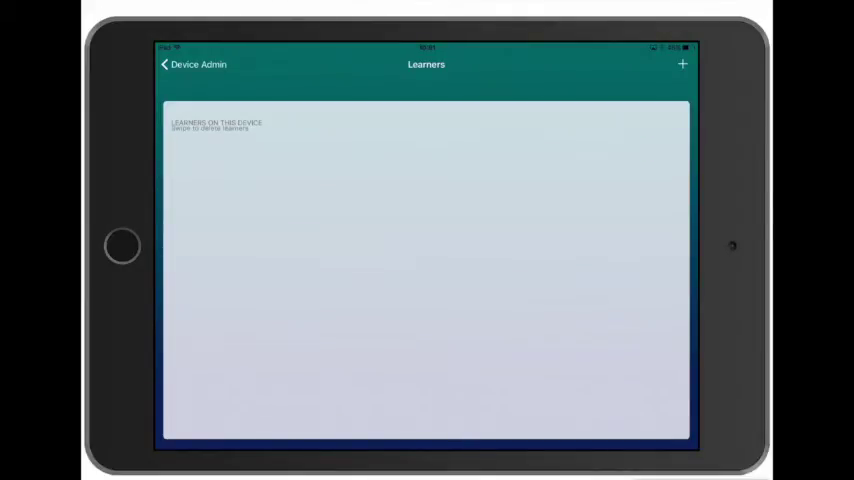
{"action": "left_click", "coordinate": [166, 64]}
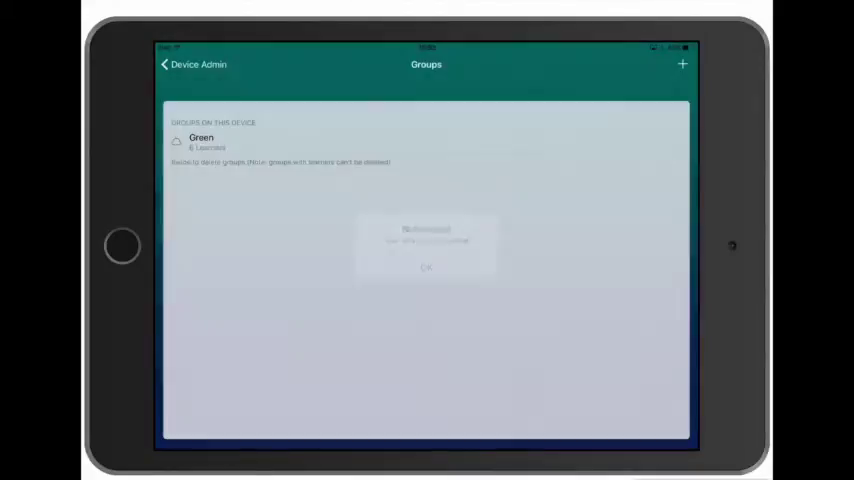
{"action": "left_click", "coordinate": [426, 267]}
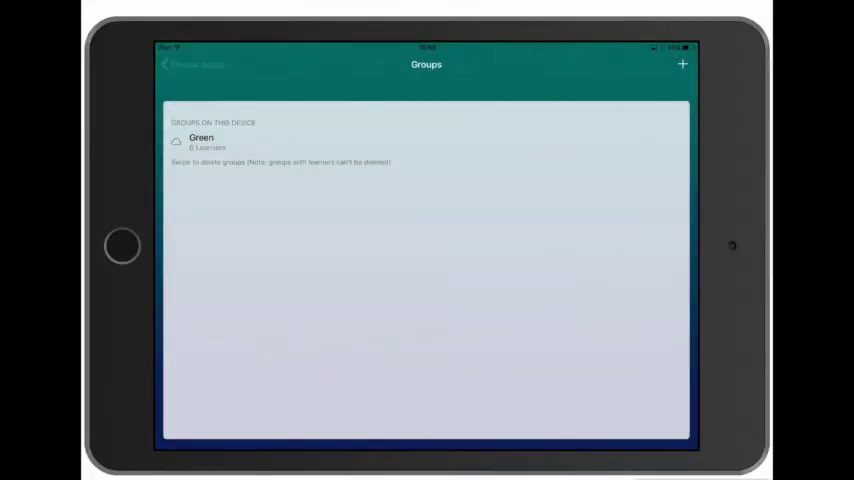
{"action": "left_click", "coordinate": [201, 141]}
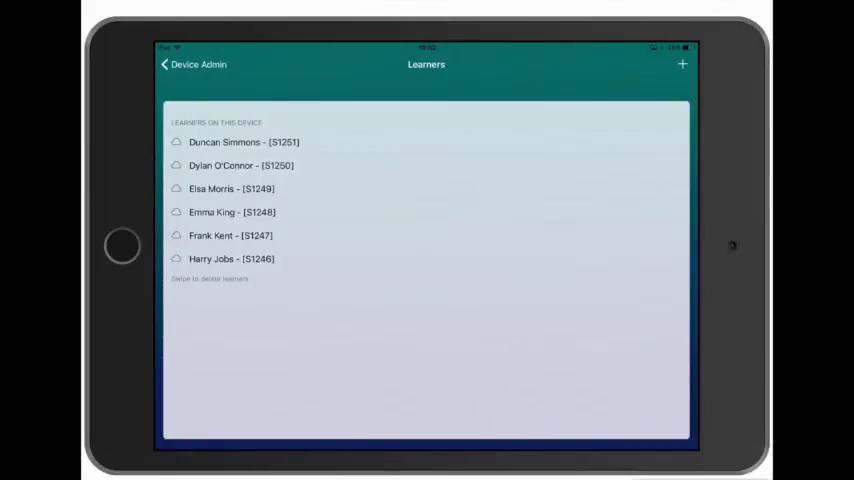
{"action": "left_click", "coordinate": [166, 64]}
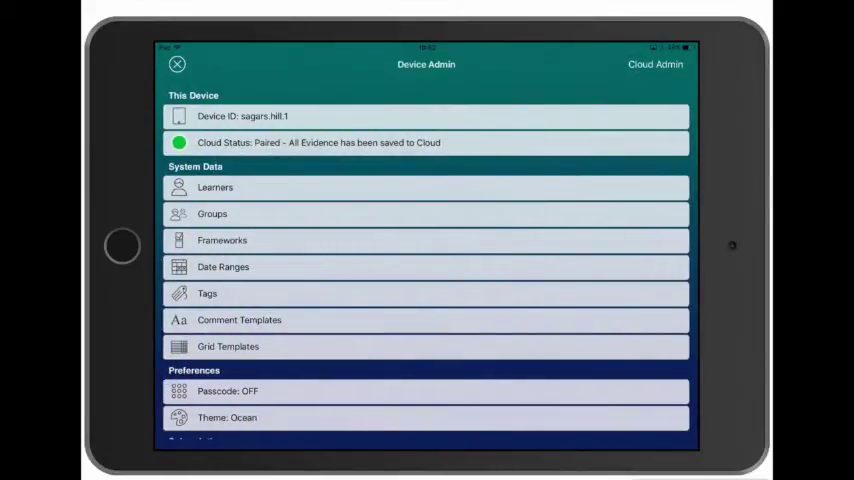
Download the Moderation and Wow Moment cloud tags onto the iPad.
{"action": "left_click", "coordinate": [426, 293]}
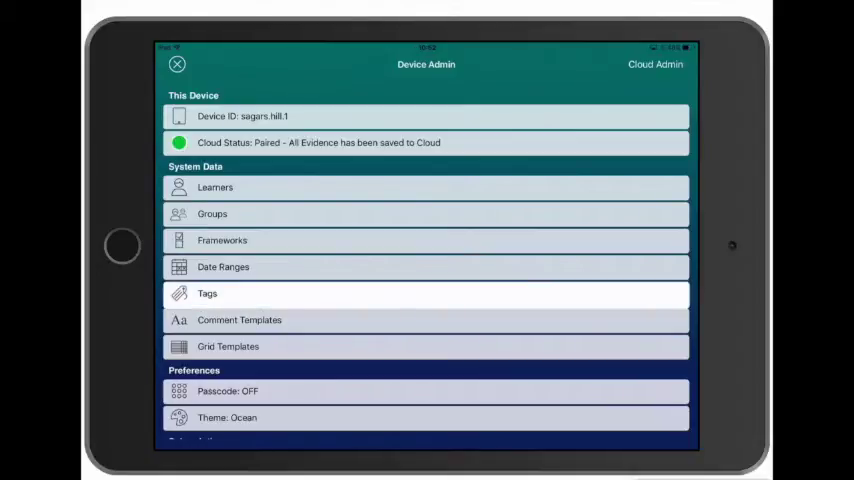
{"action": "left_click", "coordinate": [206, 293]}
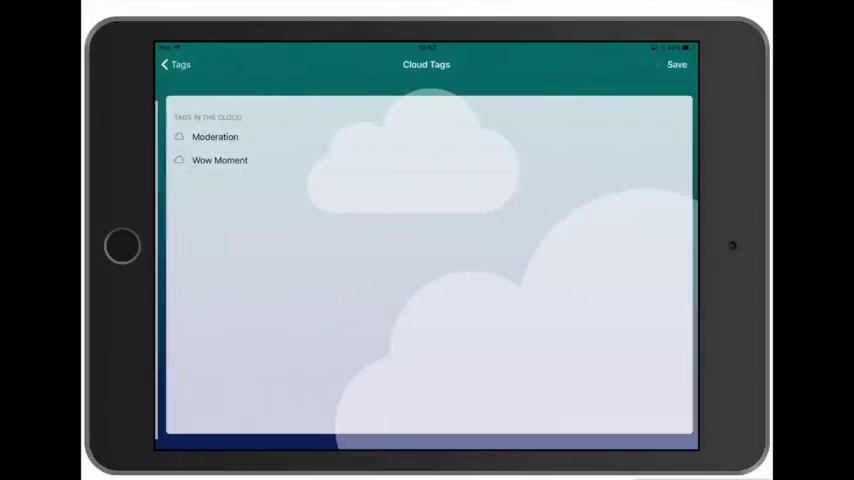
{"action": "left_click", "coordinate": [219, 160]}
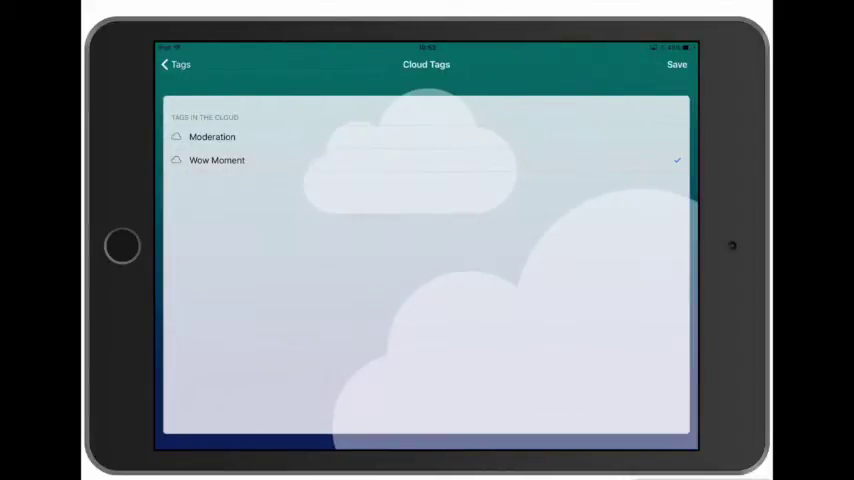
{"action": "left_click", "coordinate": [677, 64]}
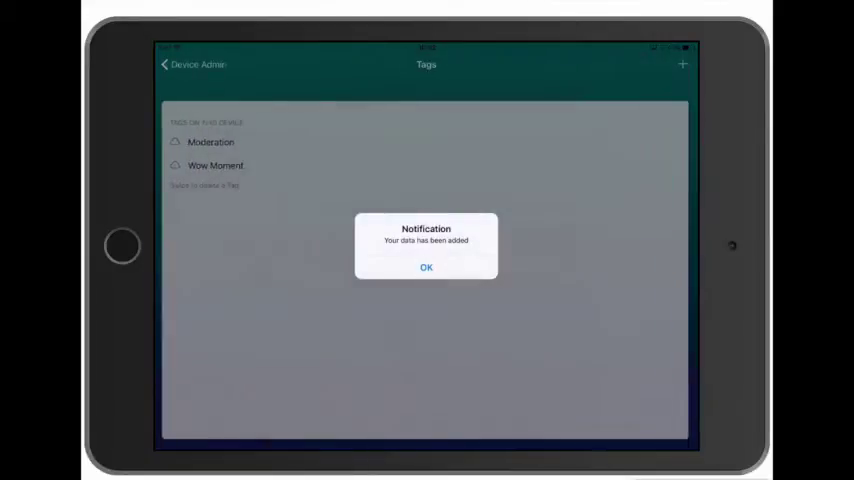
{"action": "left_click", "coordinate": [426, 267]}
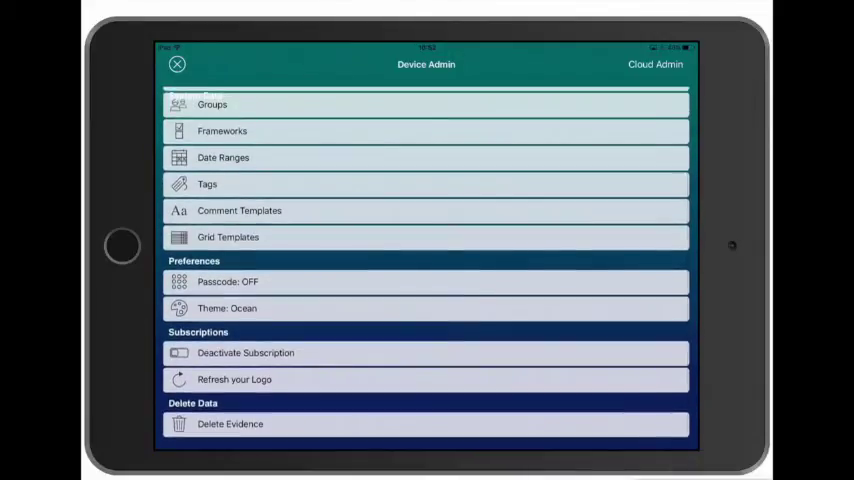
Switch the iPad theme from Ocean to green and return to the home screen.
{"action": "left_click", "coordinate": [425, 308]}
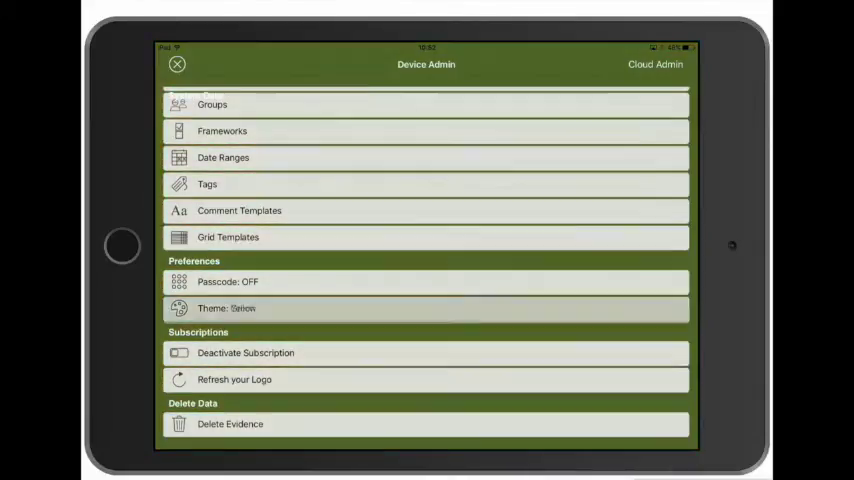
{"action": "left_click", "coordinate": [177, 64]}
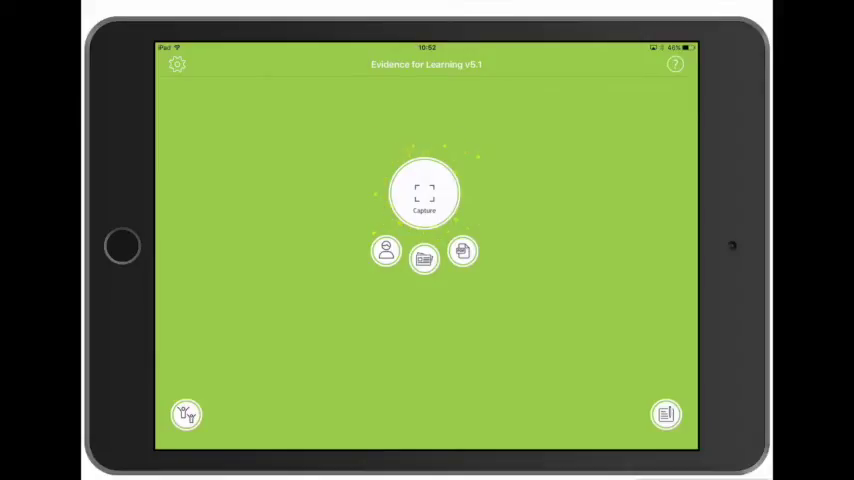
{"action": "left_click", "coordinate": [424, 191]}
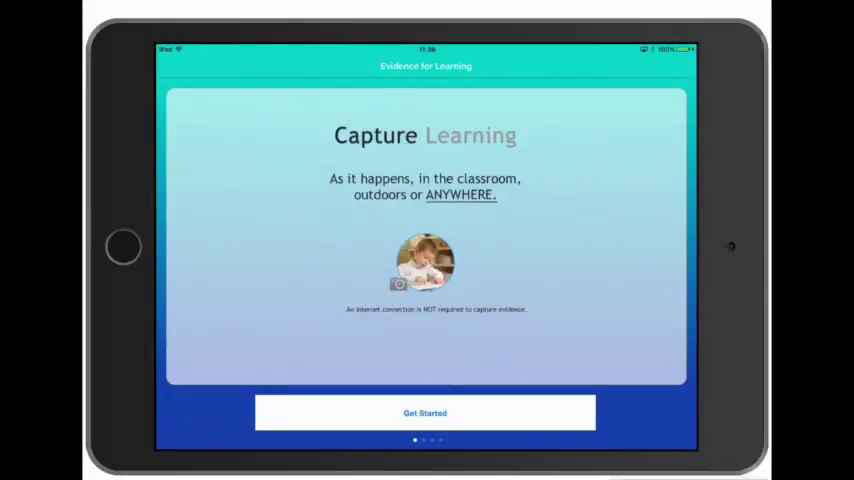
Activate the second iPad's existing subscription as Sagars.hill.2 and enter device settings.
{"action": "left_click", "coordinate": [425, 413]}
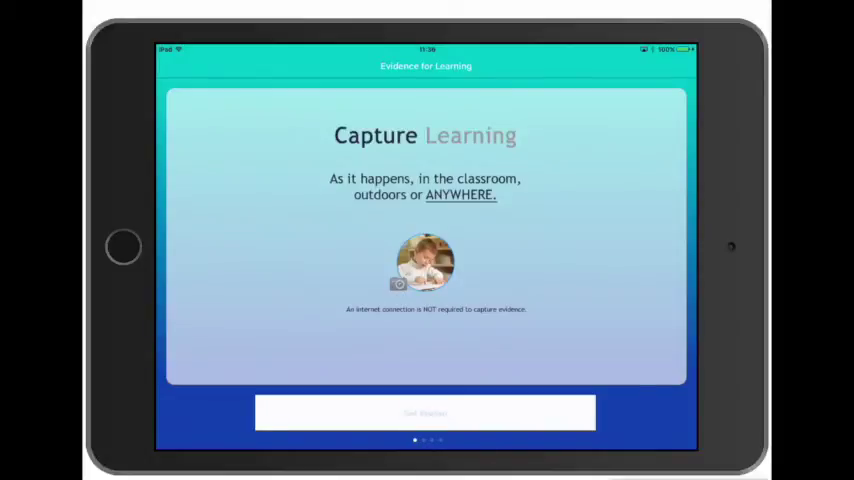
{"action": "left_click", "coordinate": [424, 412]}
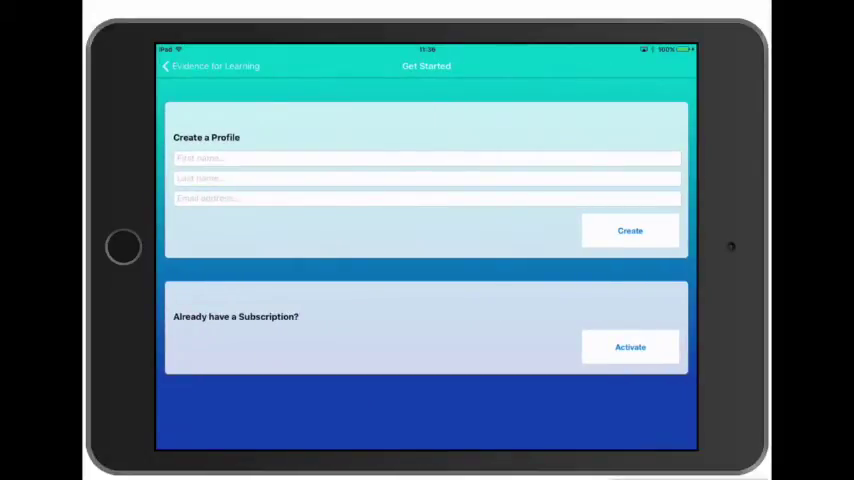
{"action": "left_click", "coordinate": [630, 347]}
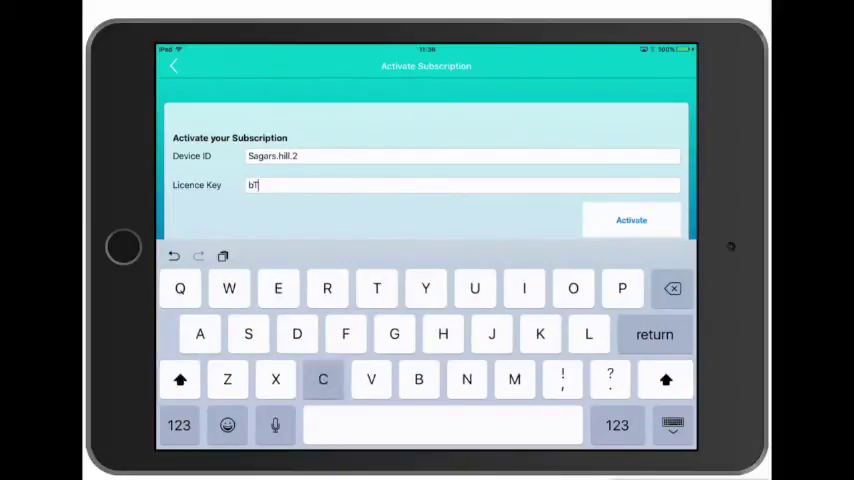
{"action": "left_click", "coordinate": [631, 220]}
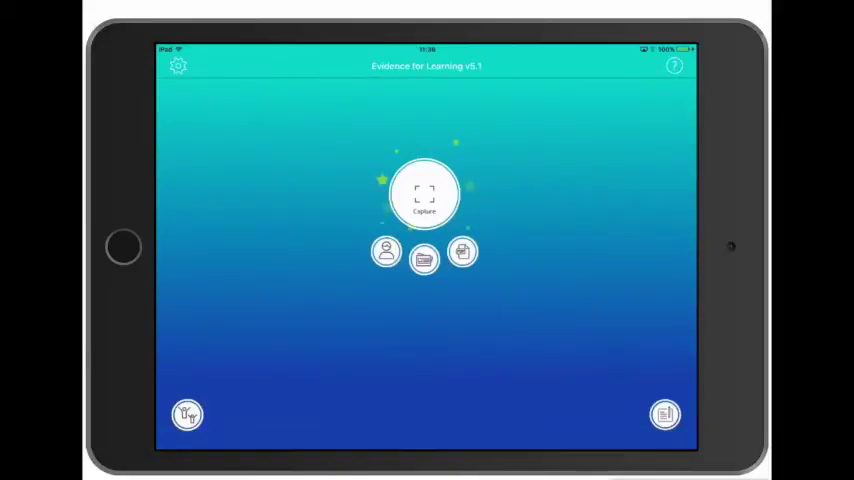
{"action": "left_click", "coordinate": [178, 65]}
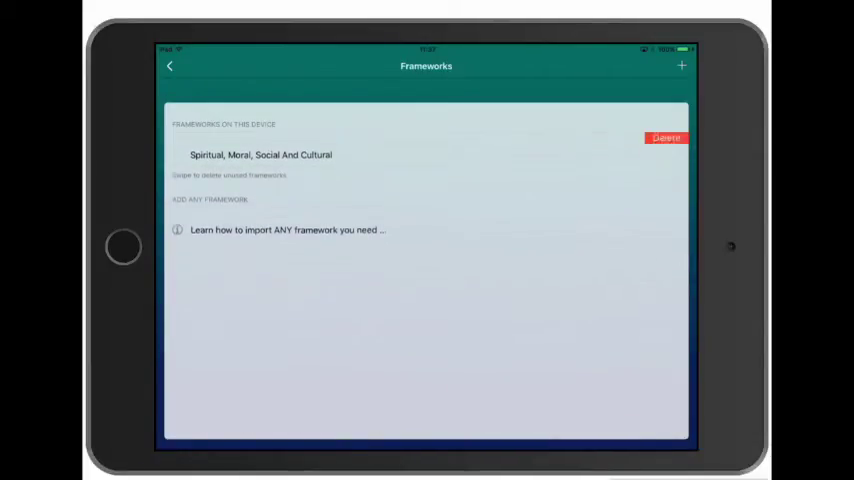
Delete the sample framework and acknowledge the sample date ranges, tags and comment template notices.
{"action": "left_click", "coordinate": [170, 66]}
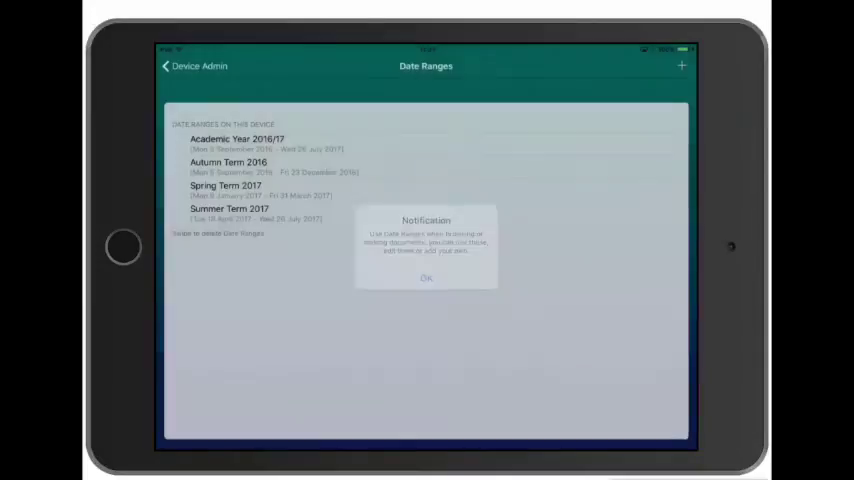
{"action": "left_click", "coordinate": [426, 278]}
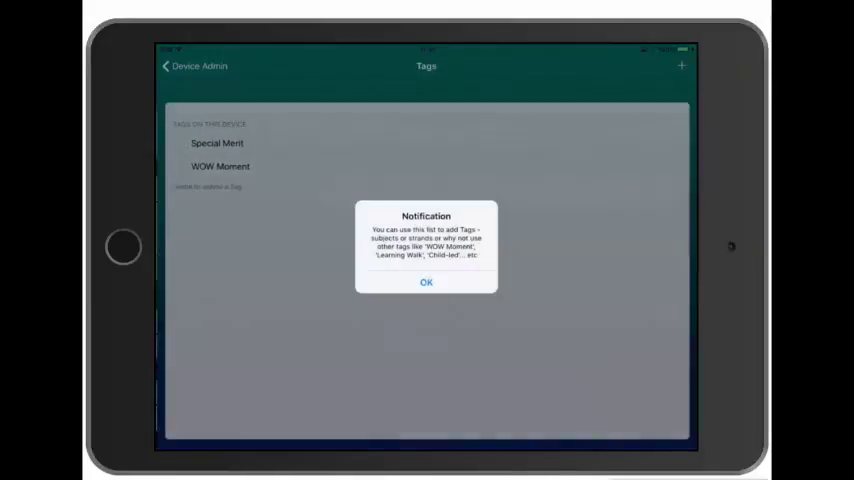
{"action": "left_click", "coordinate": [426, 282]}
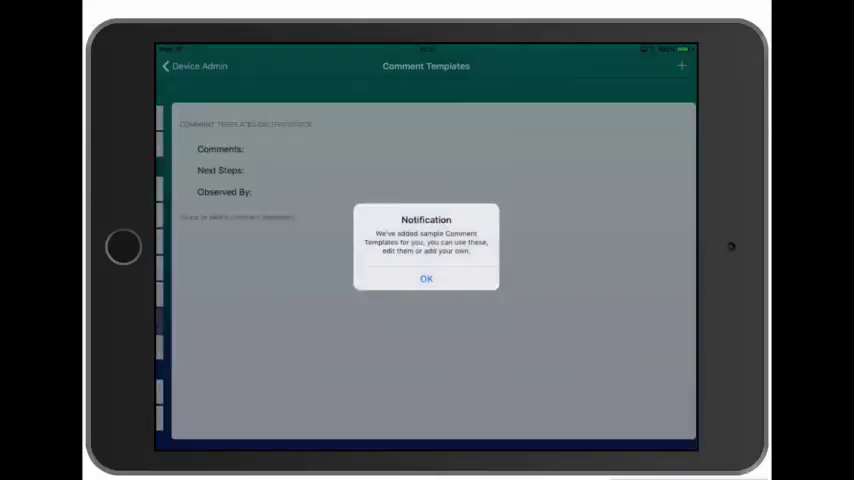
{"action": "left_click", "coordinate": [426, 278]}
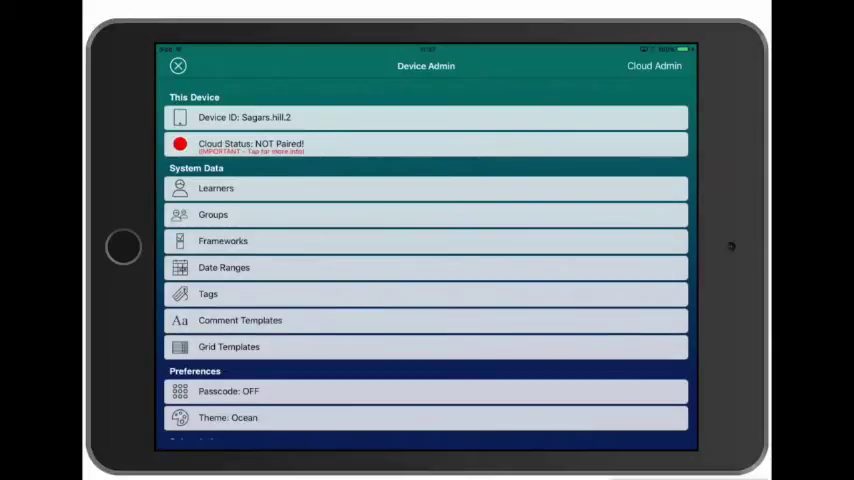
Pair the second iPad with the Sagars Hill Academy cloud through Cloud Admin's Setup Assistant.
{"action": "left_click", "coordinate": [654, 66]}
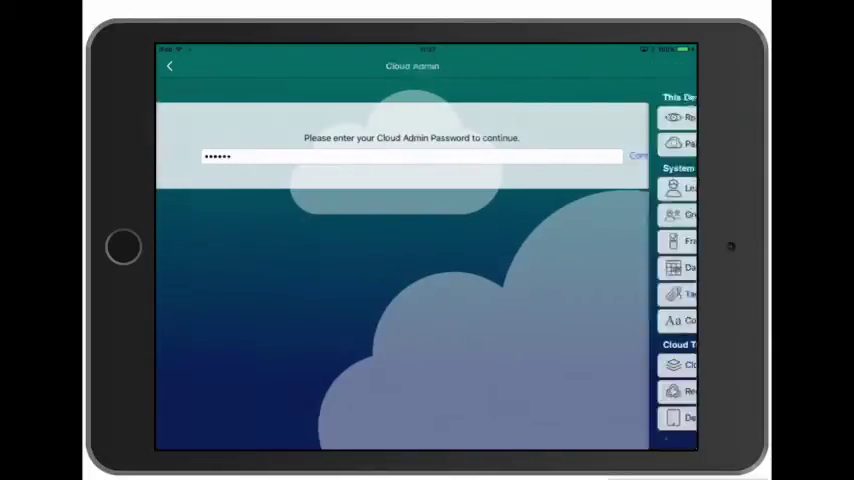
{"action": "left_click", "coordinate": [638, 155]}
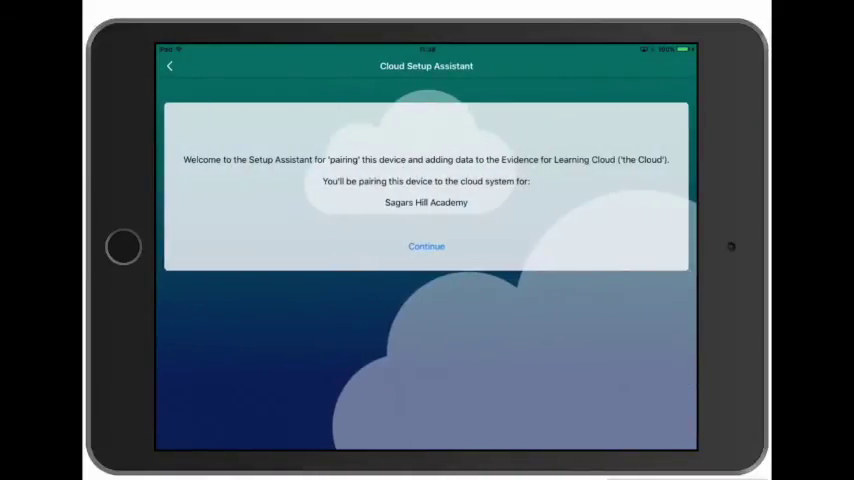
{"action": "left_click", "coordinate": [426, 246]}
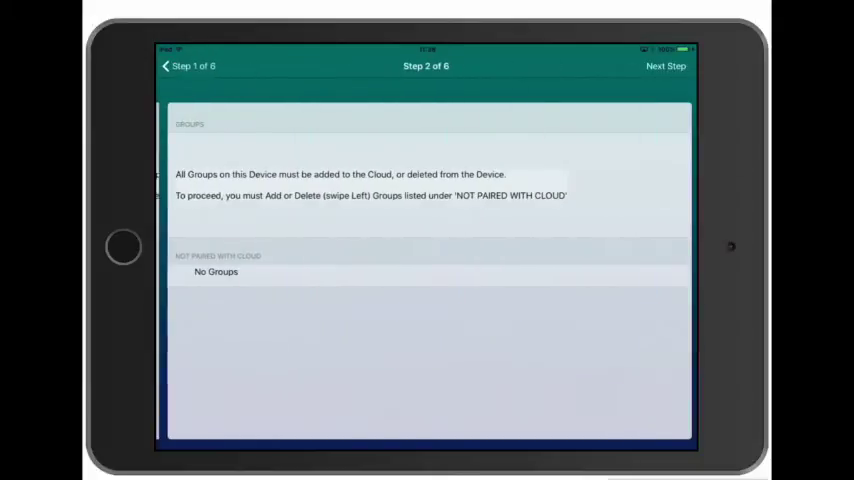
{"action": "left_click", "coordinate": [665, 66]}
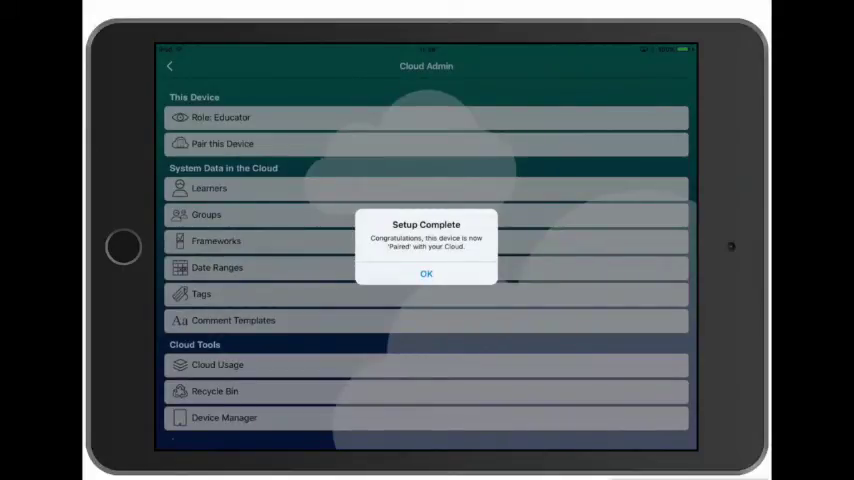
{"action": "left_click", "coordinate": [426, 273]}
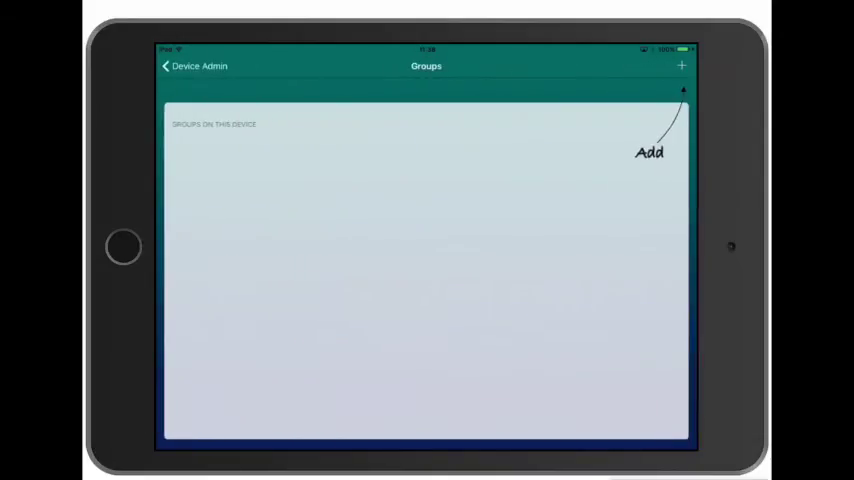
Add the Red cloud group with its learners to the device and return to Device Admin's learners.
{"action": "left_click", "coordinate": [682, 66]}
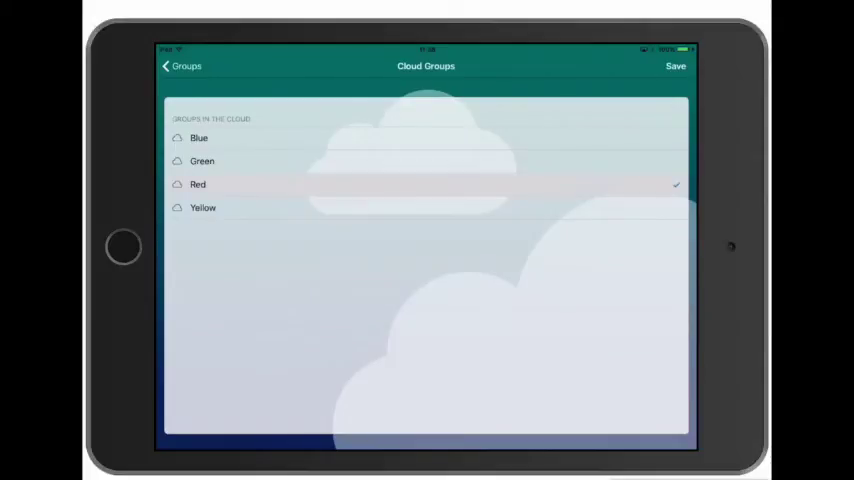
{"action": "left_click", "coordinate": [675, 66]}
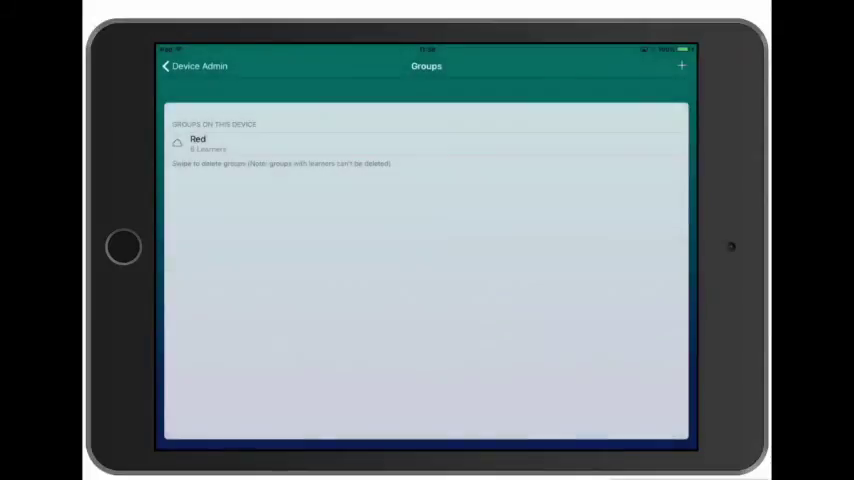
{"action": "left_click", "coordinate": [166, 65]}
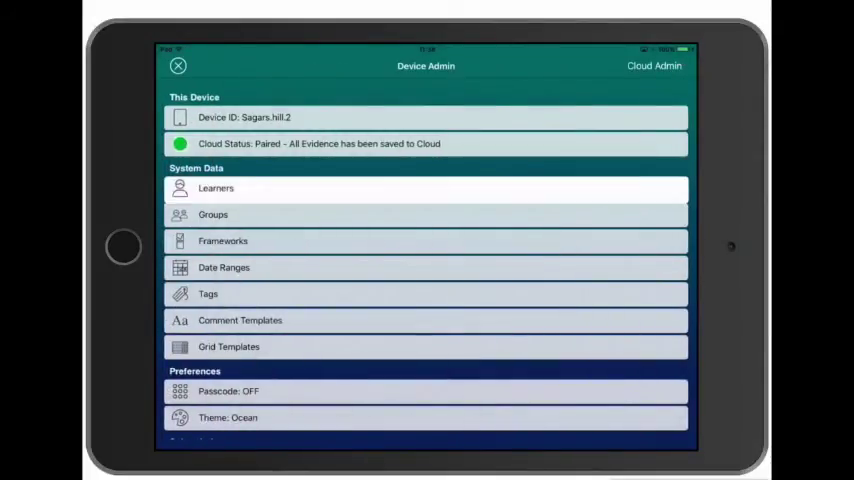
{"action": "left_click", "coordinate": [216, 188]}
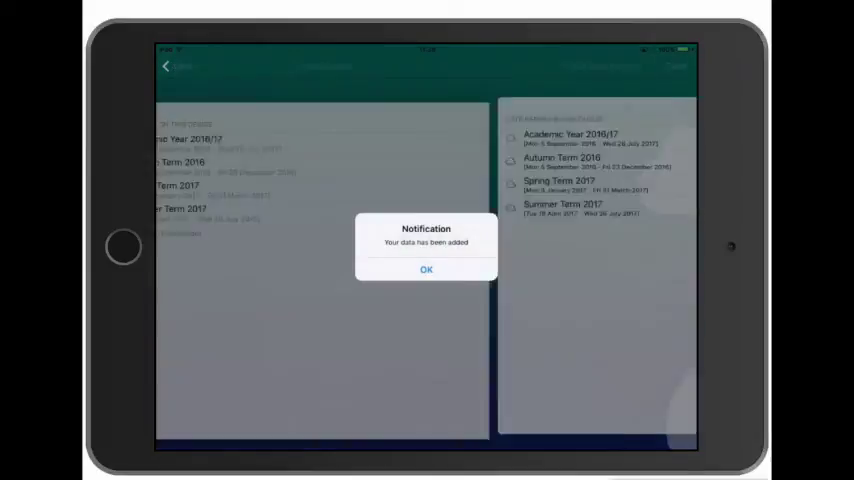
Download the Moderation and Wow Moment tags and list the cloud comment templates for download.
{"action": "left_click", "coordinate": [426, 270]}
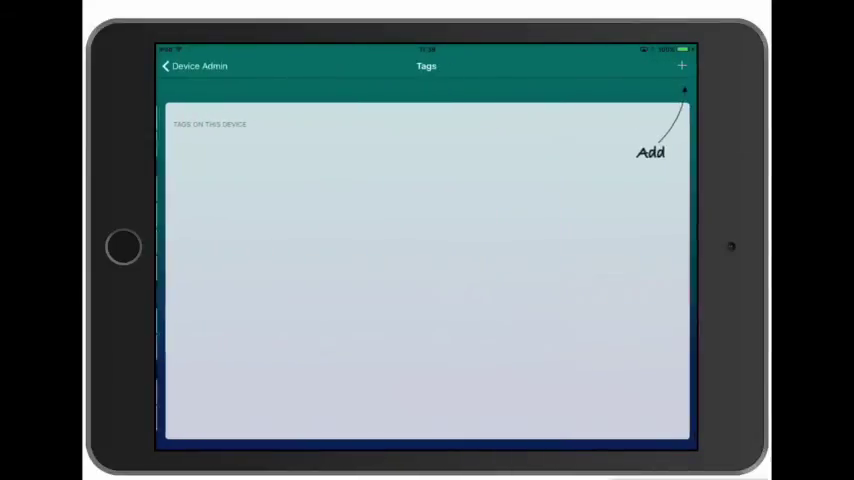
{"action": "left_click", "coordinate": [682, 66]}
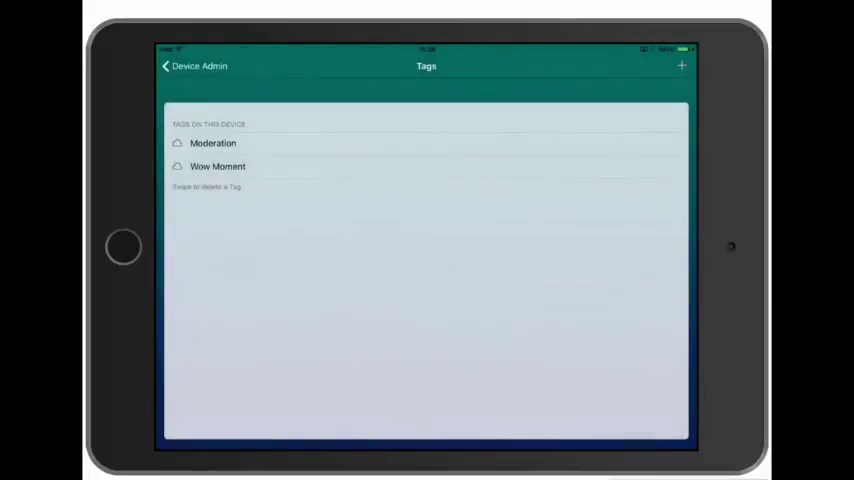
{"action": "left_click", "coordinate": [167, 65]}
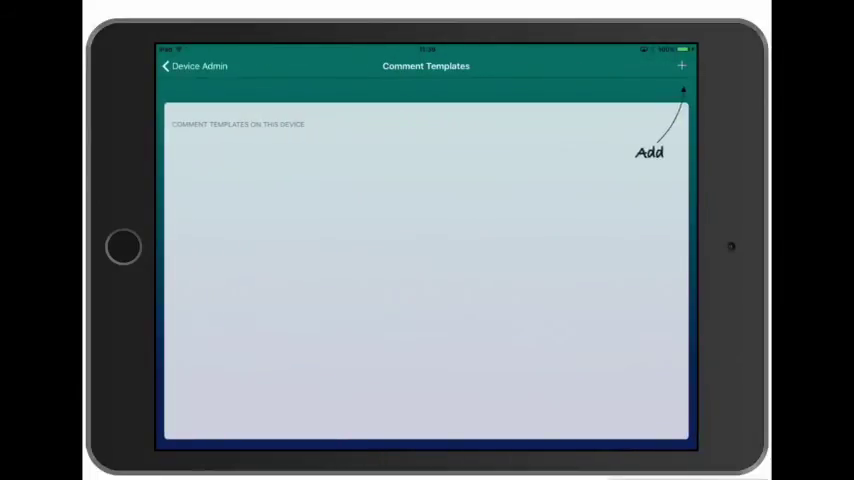
{"action": "left_click", "coordinate": [681, 66]}
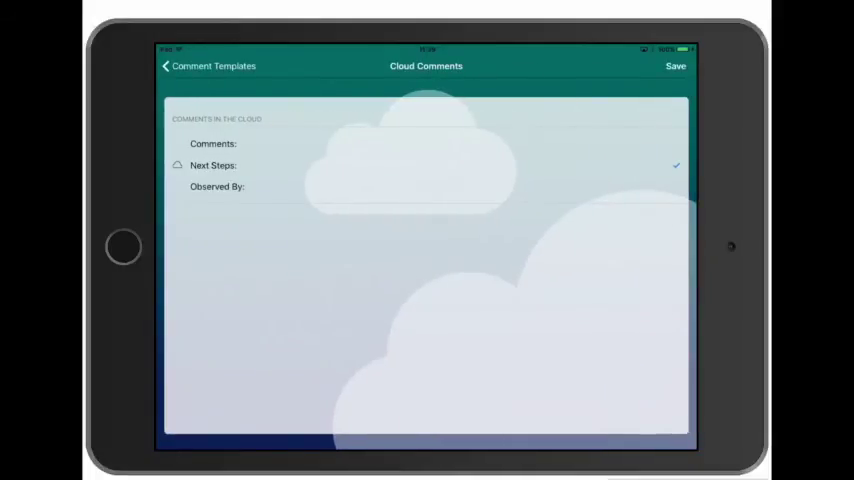